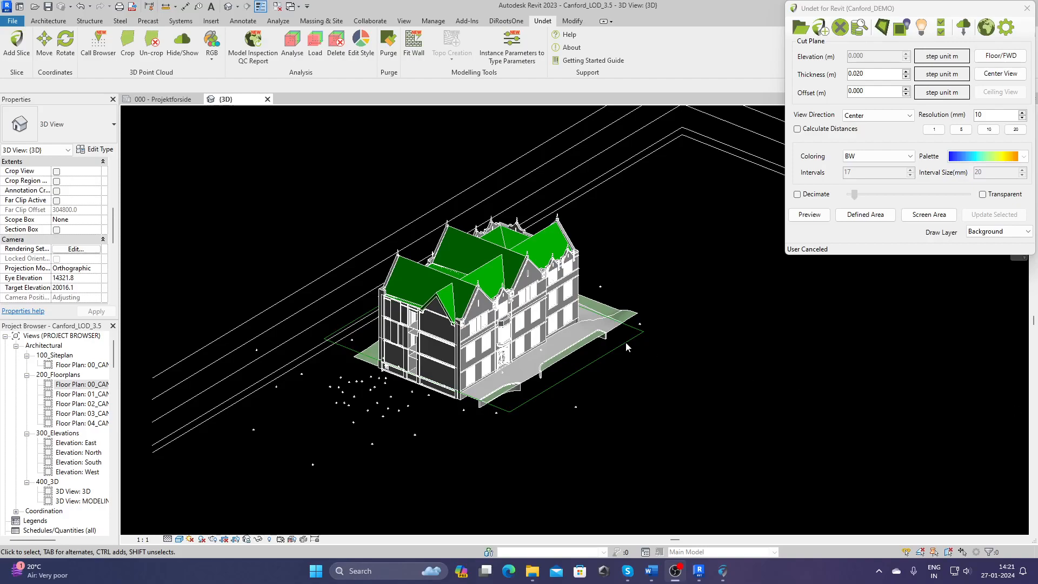
mouse_move(522, 339)
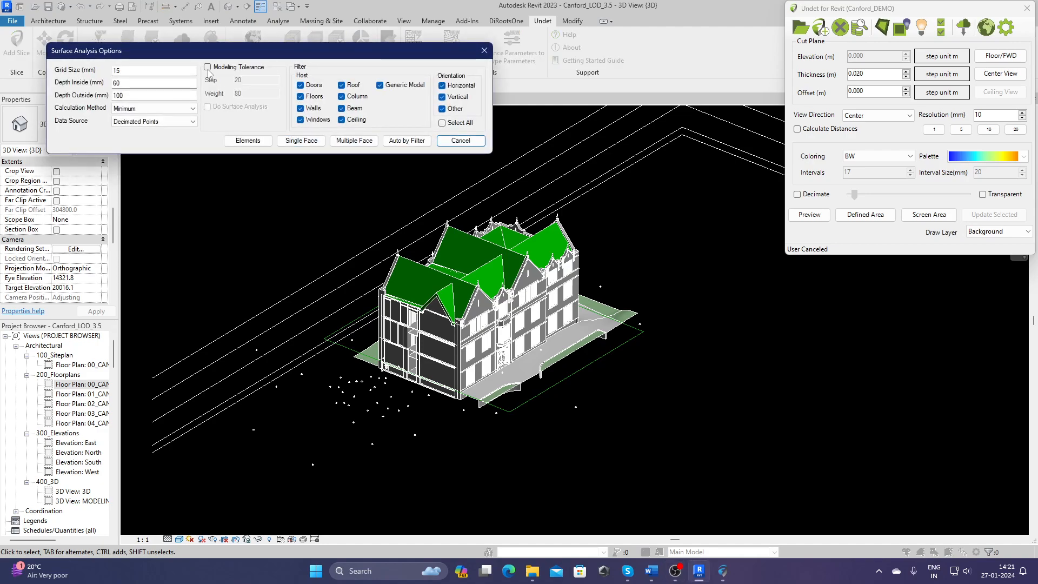
Check a wall's Modelling Tolerance, pan the 3D view, and reopen Surface Analysis Options
left_click(207, 67)
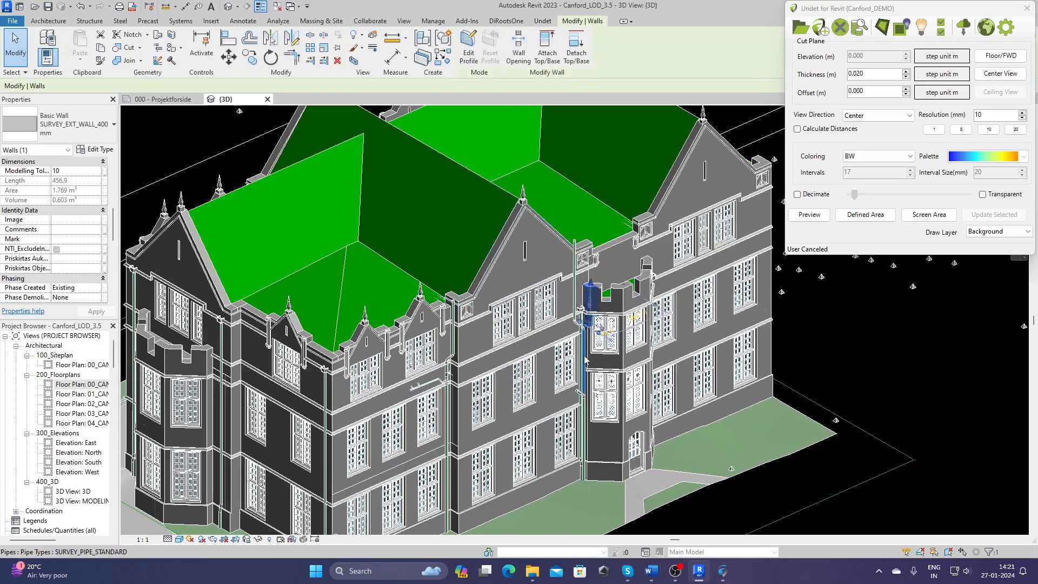
mouse_move(585, 357)
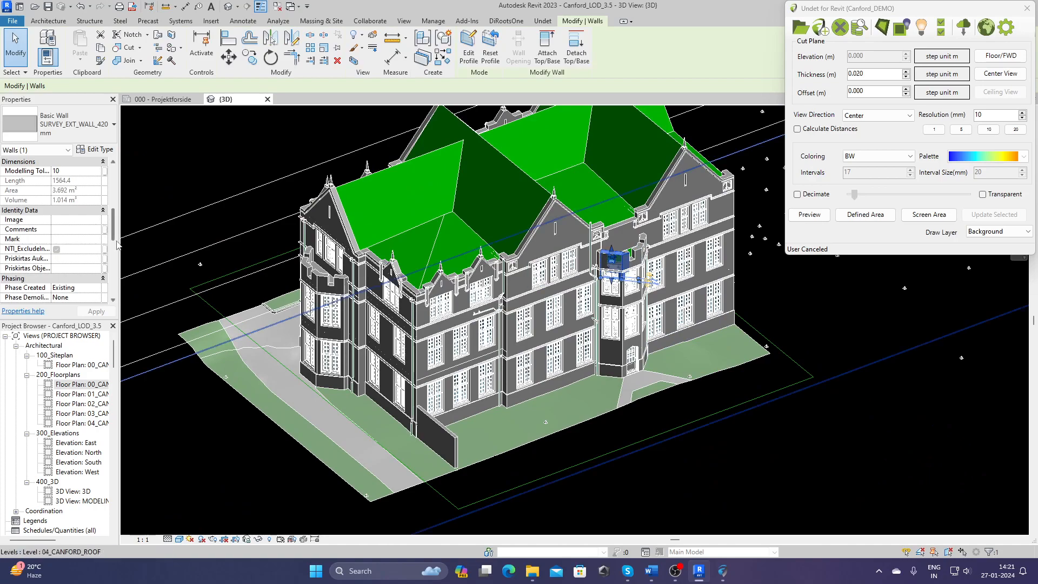
scroll("down", 3)
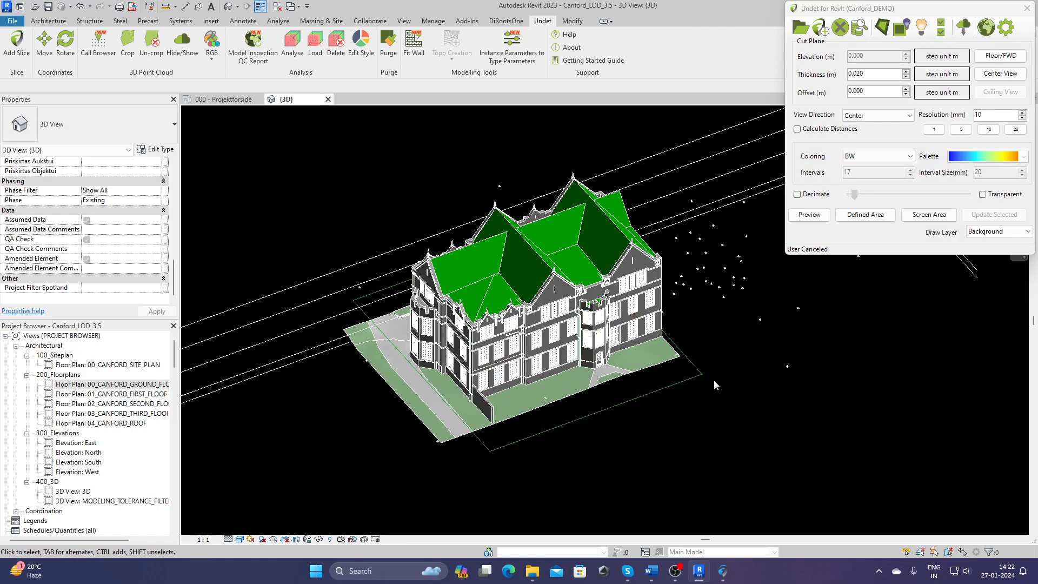
mouse_move(719, 313)
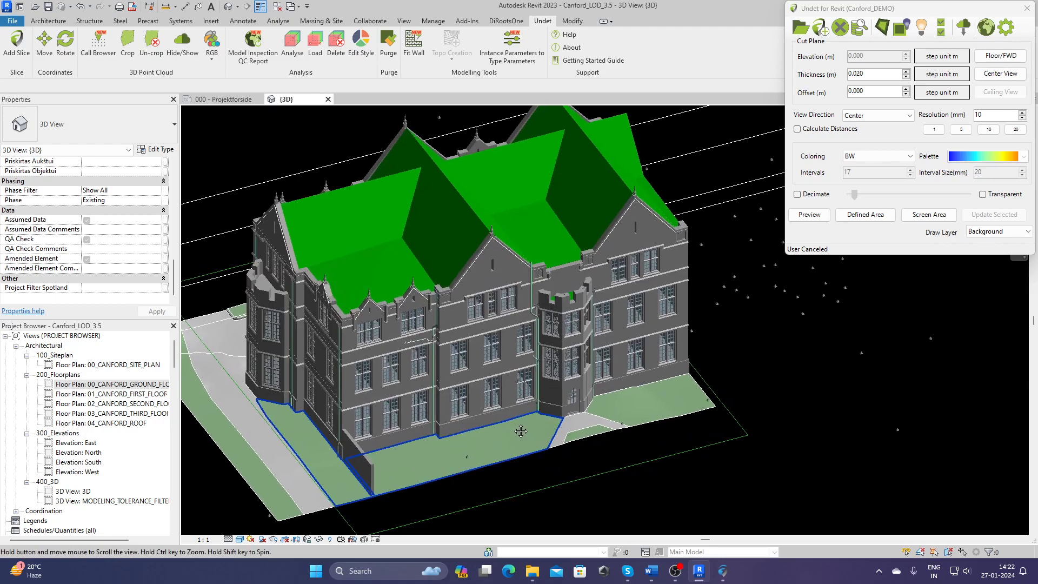
left_click_drag(521, 431, 418, 305)
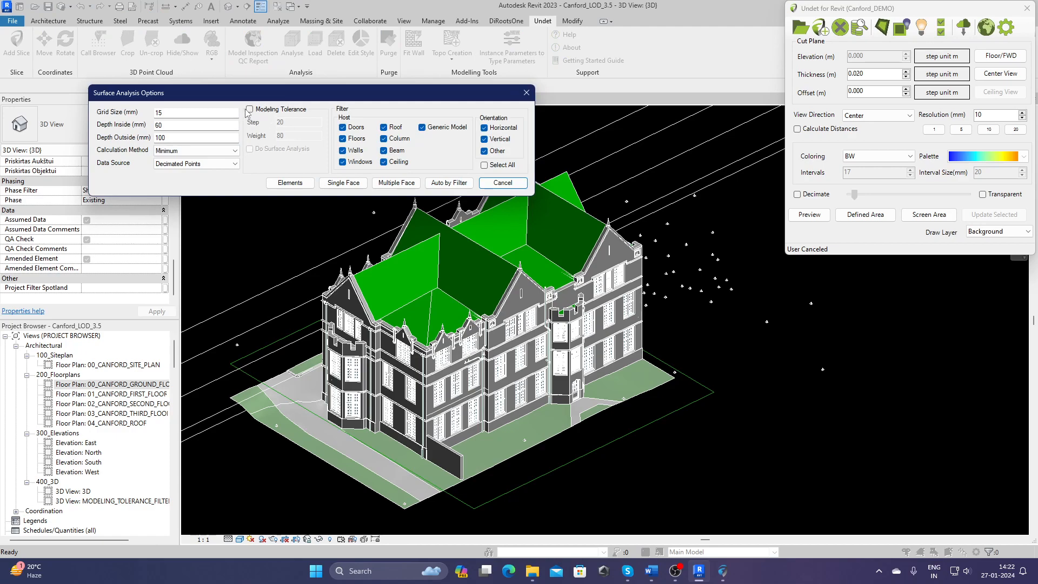
Enable Modeling Tolerance with step 10 and weight 80, leaving Do Surface Analysis unticked
left_click(250, 109)
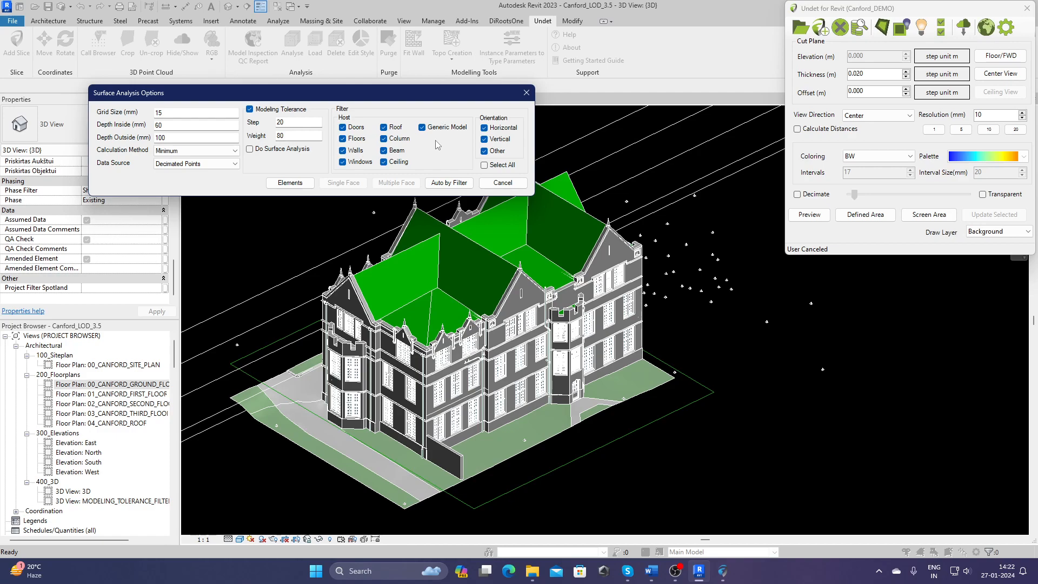
mouse_move(391, 174)
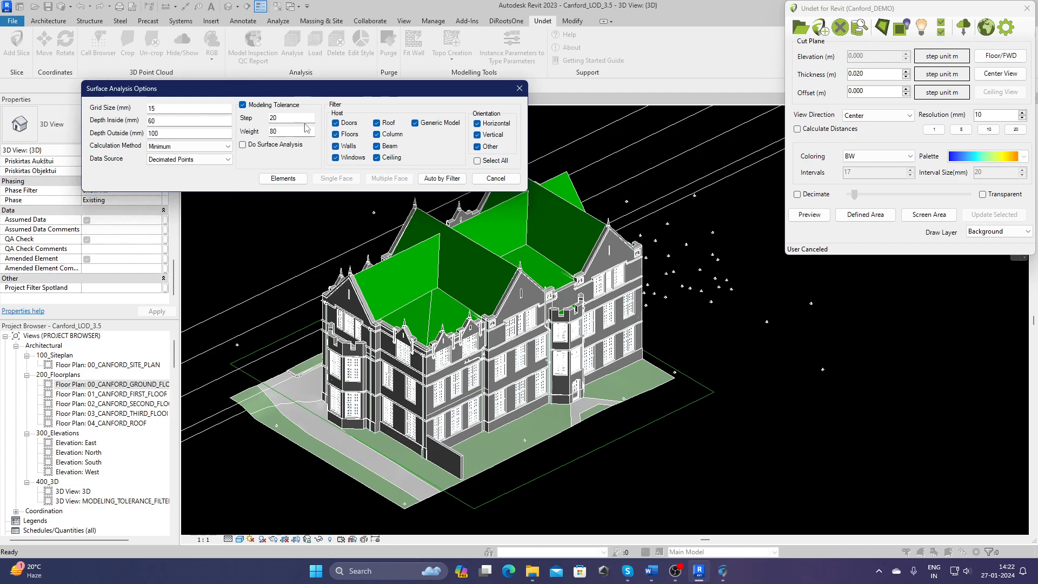
left_click(291, 118)
type("10")
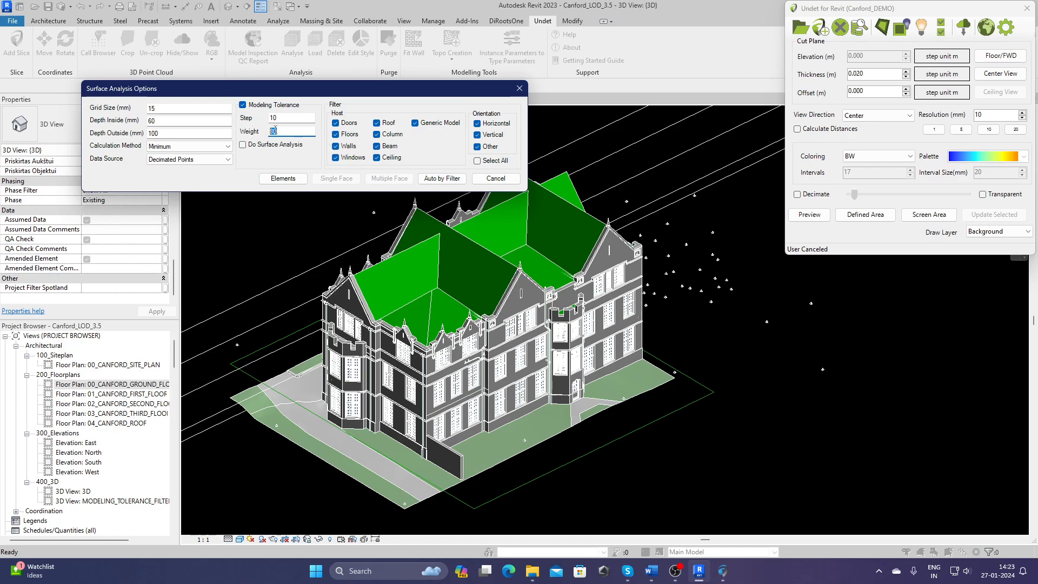
left_click(291, 131)
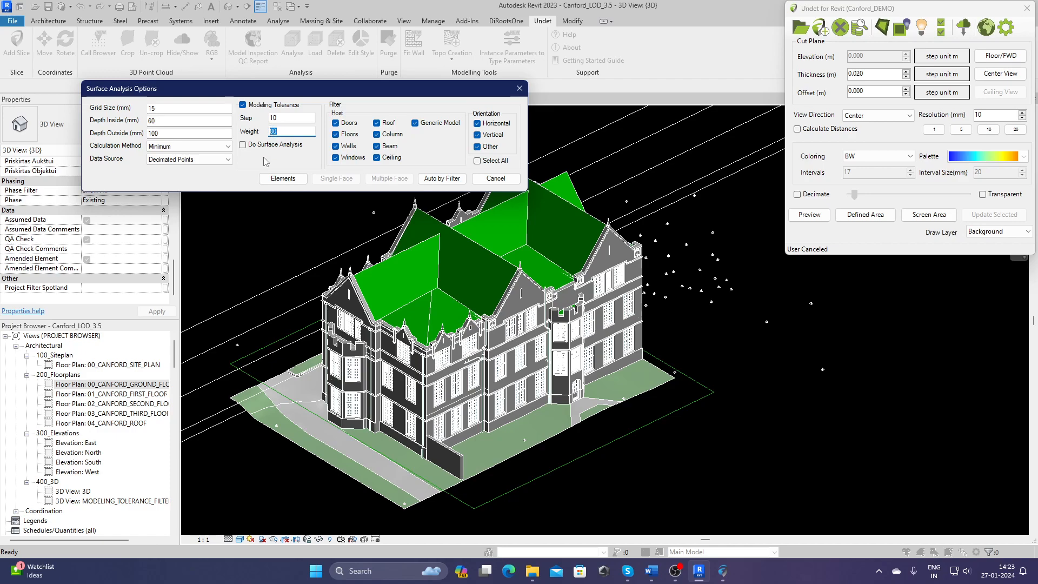
left_click(243, 145)
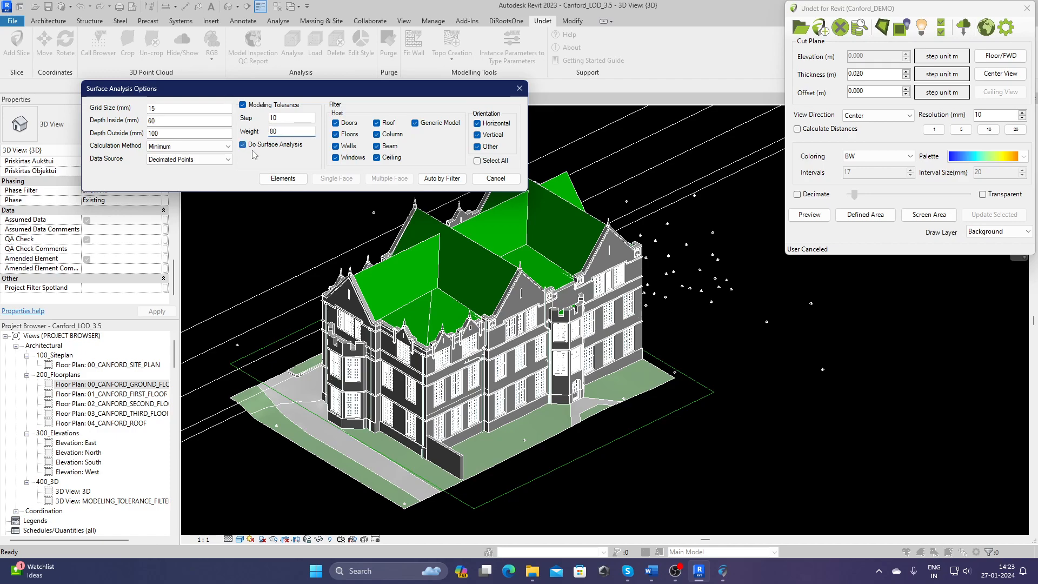
left_click(242, 144)
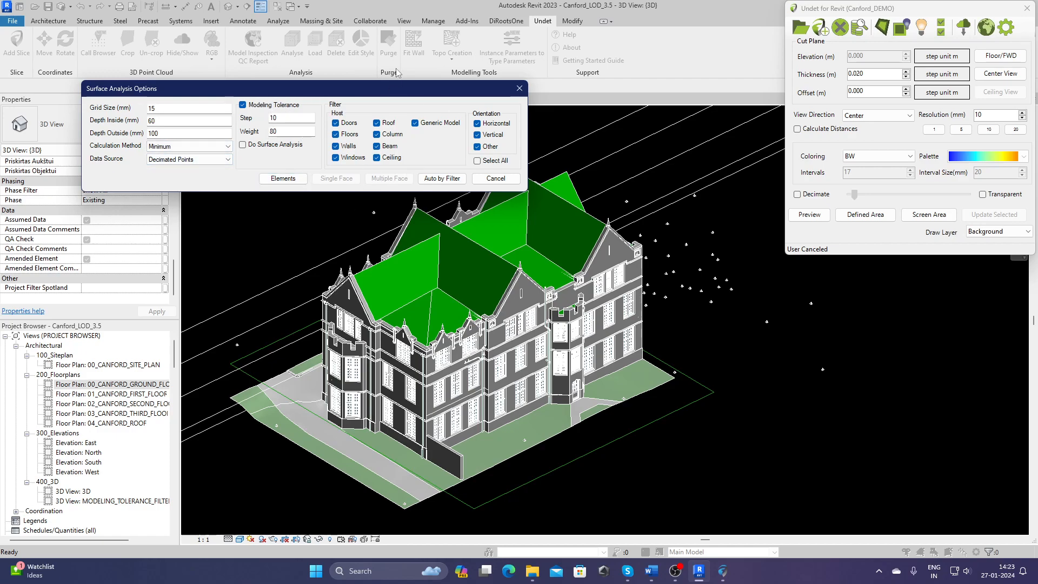
left_click_drag(121, 88, 100, 33)
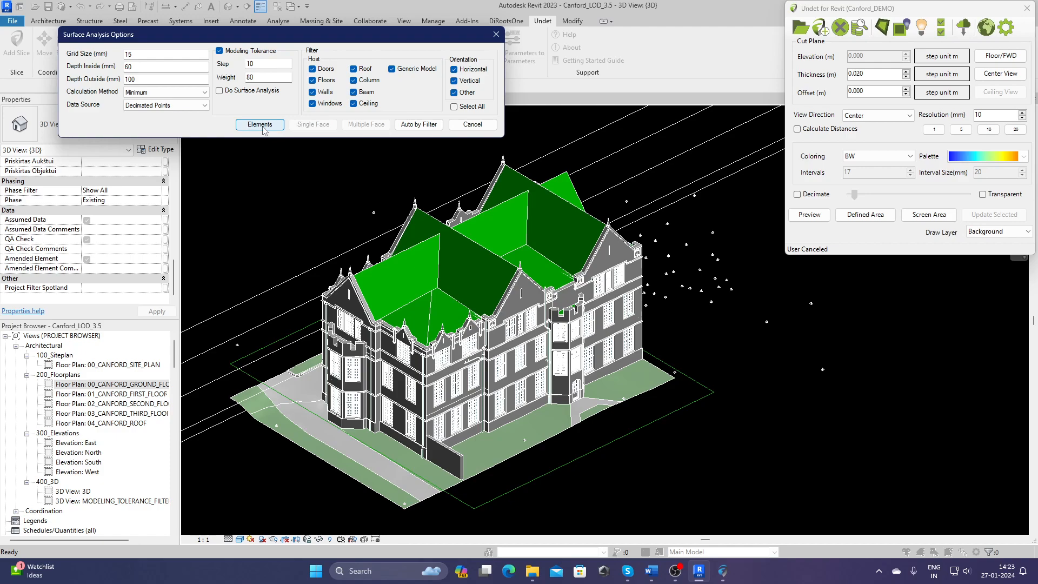
Pick a facade window as the element to analyse, then cancel Surface Analysis Options
left_click(260, 125)
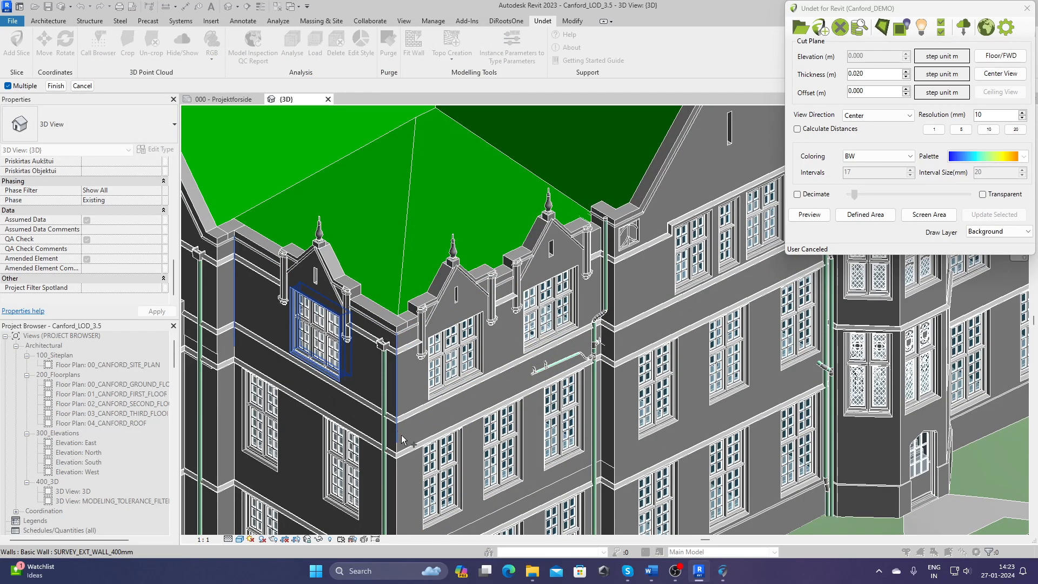
left_click(55, 86)
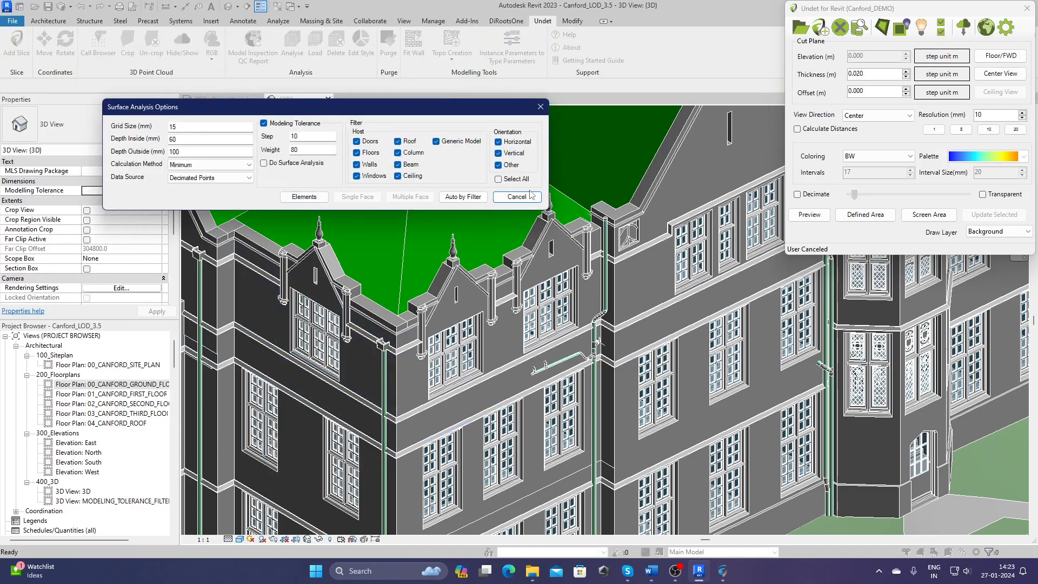
mouse_move(401, 190)
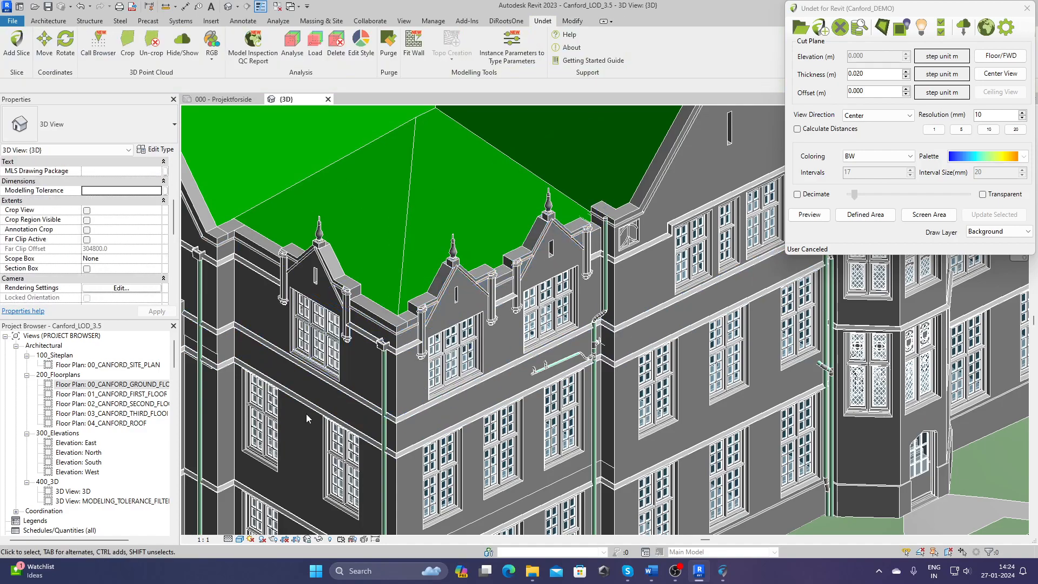
left_click(361, 248)
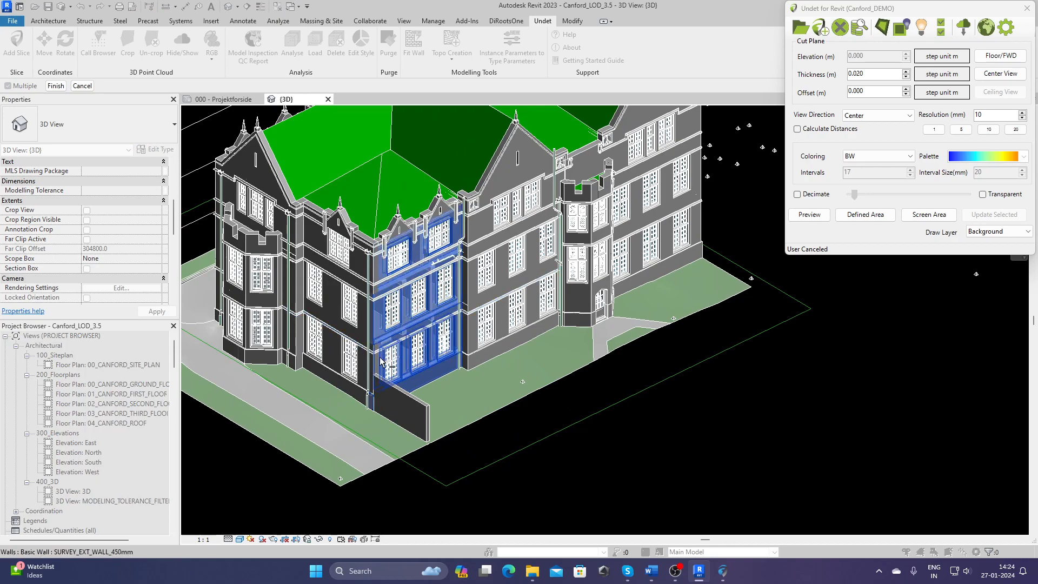
left_click(404, 339)
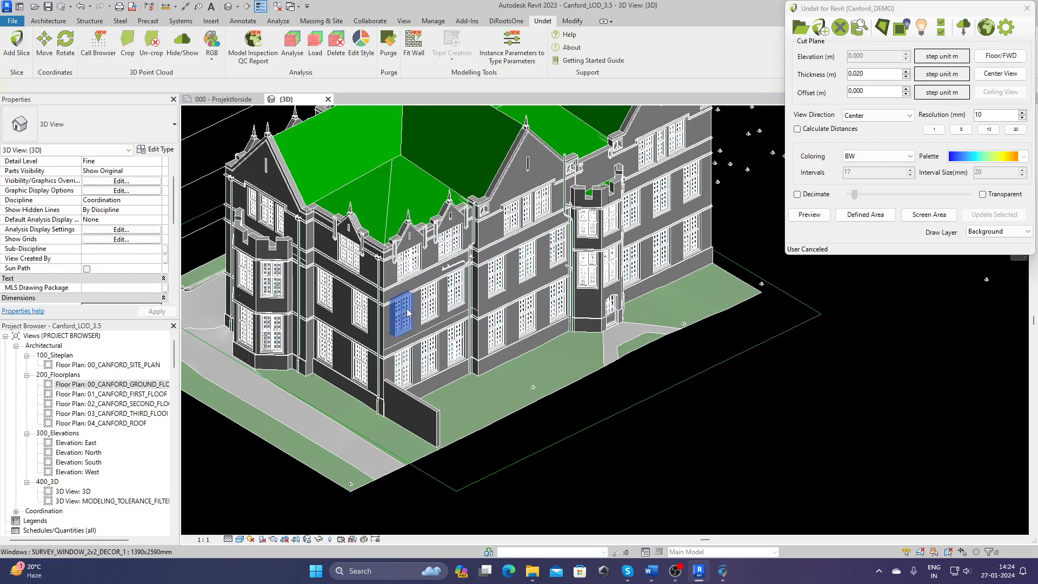
left_click(404, 312)
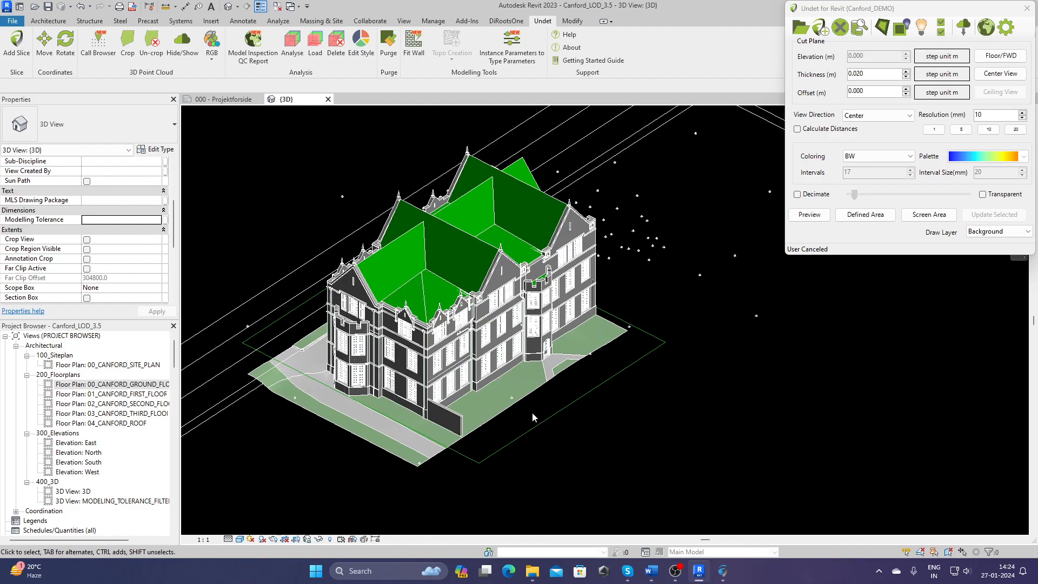
Create a rule-based view filter named 'MT 0-30' from the Visibility/Graphics Filters tab
left_click_drag(533, 417, 616, 447)
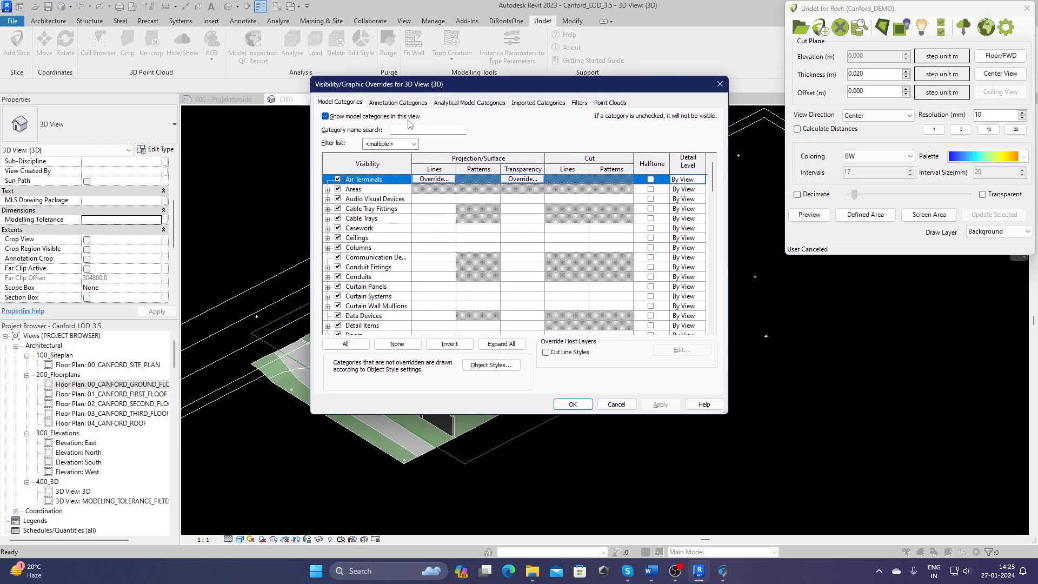
mouse_move(564, 117)
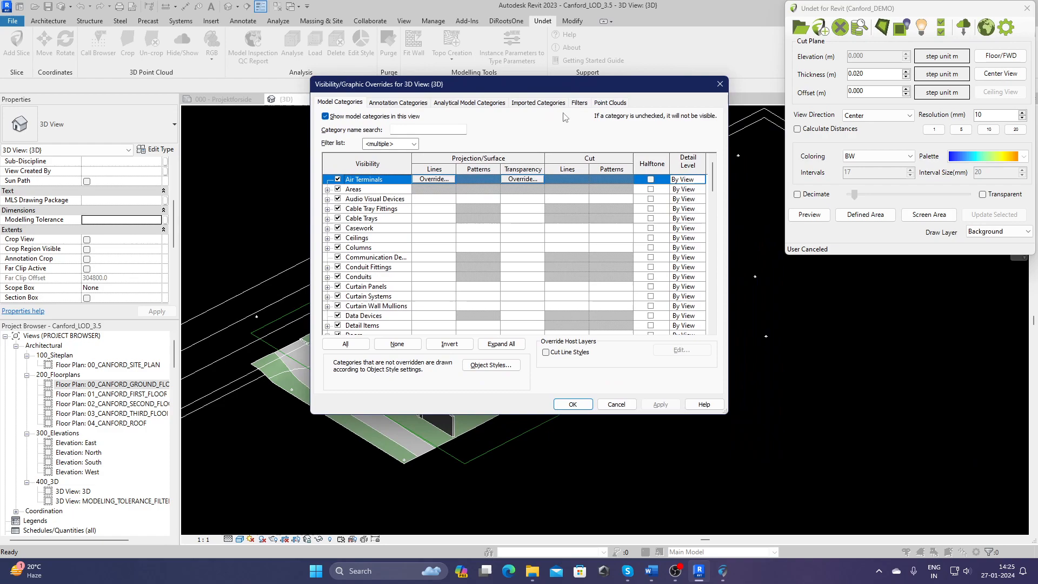
left_click(579, 103)
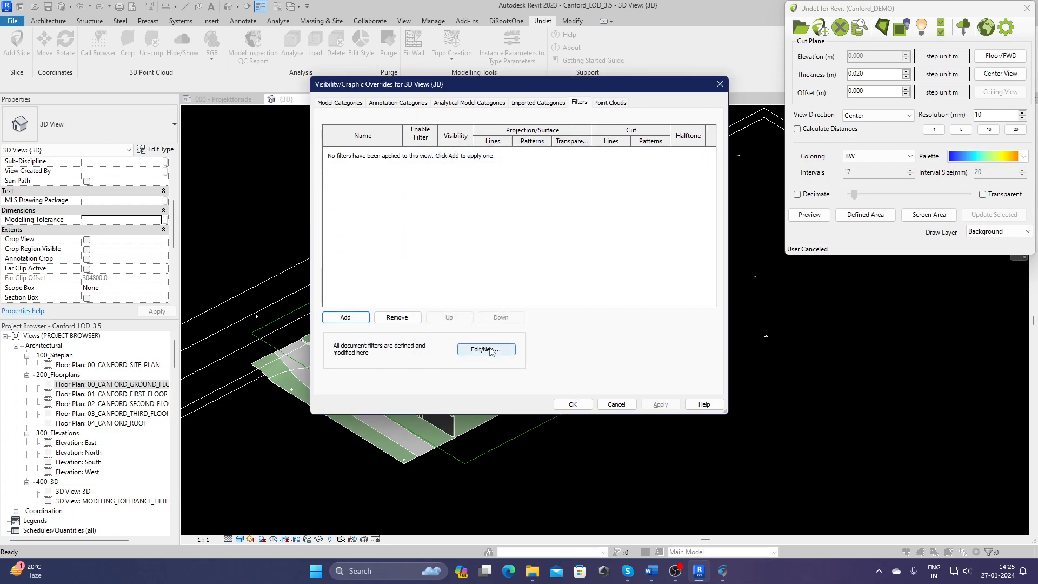
left_click(486, 350)
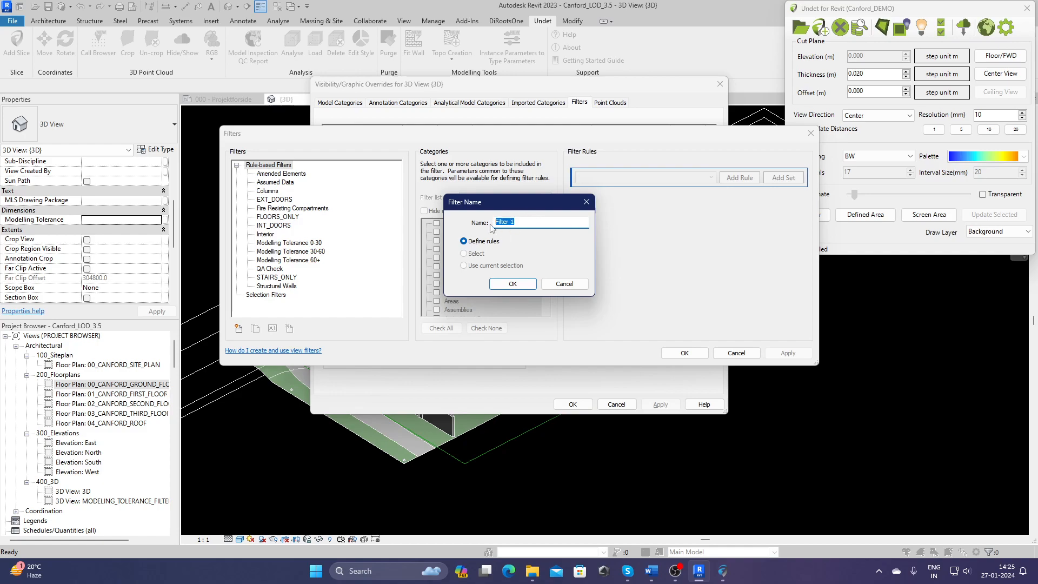
type("Modelling")
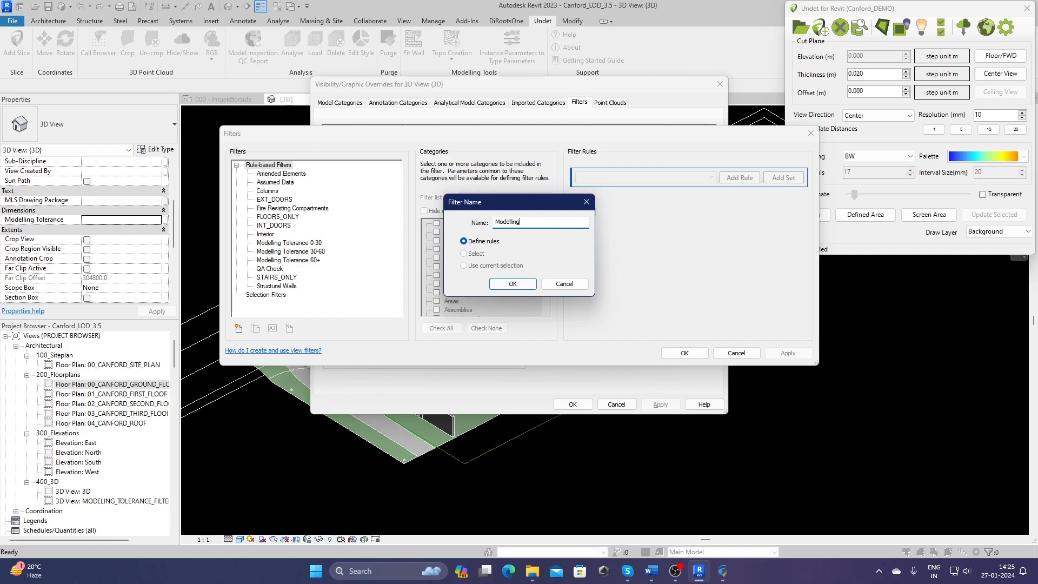
type("MTI")
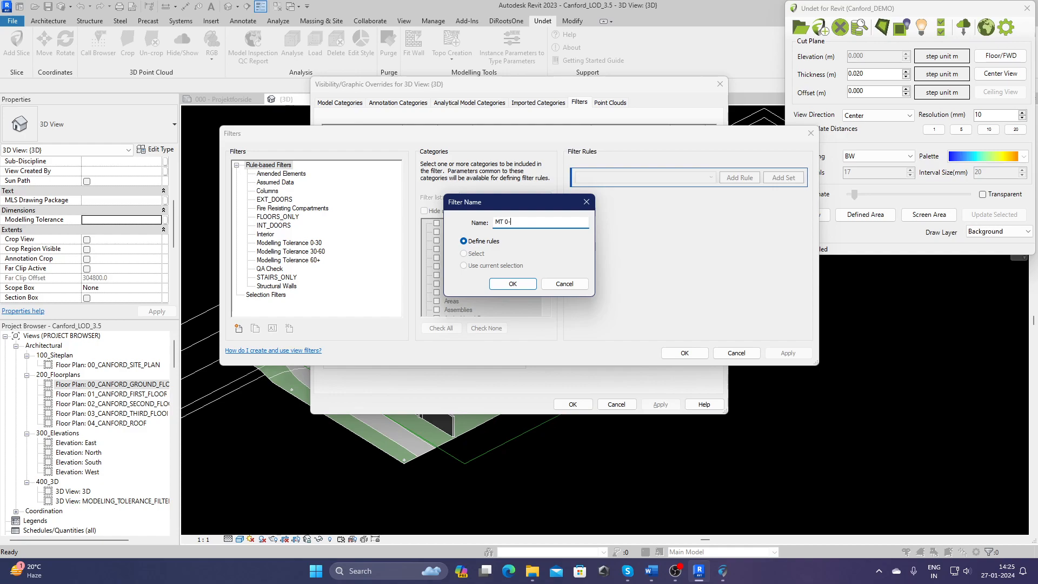
left_click(512, 283)
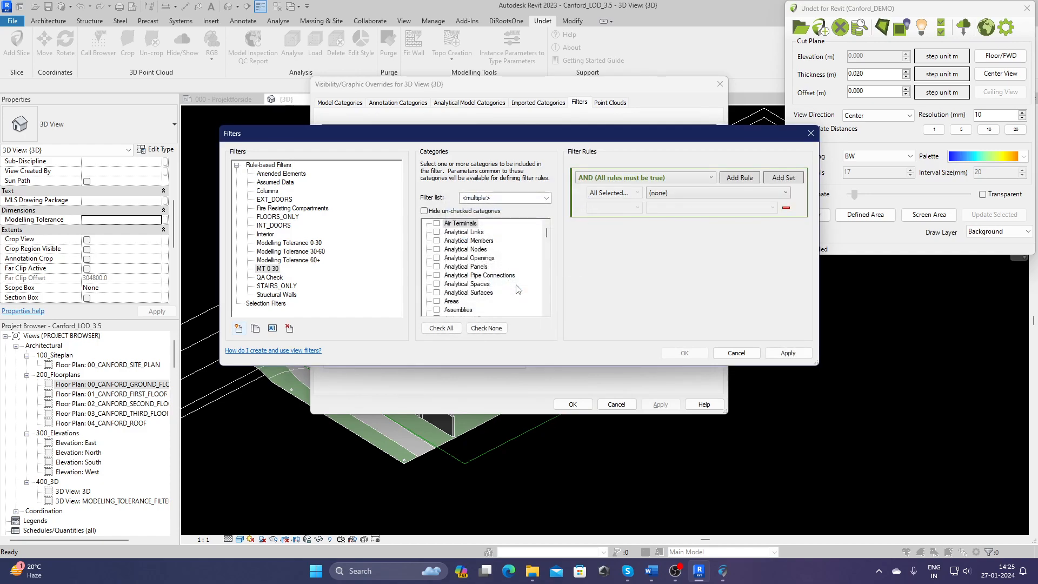
Restrict MT 0-30 to ceilings, columns, doors, floors, roofs and structural framing
left_click(546, 197)
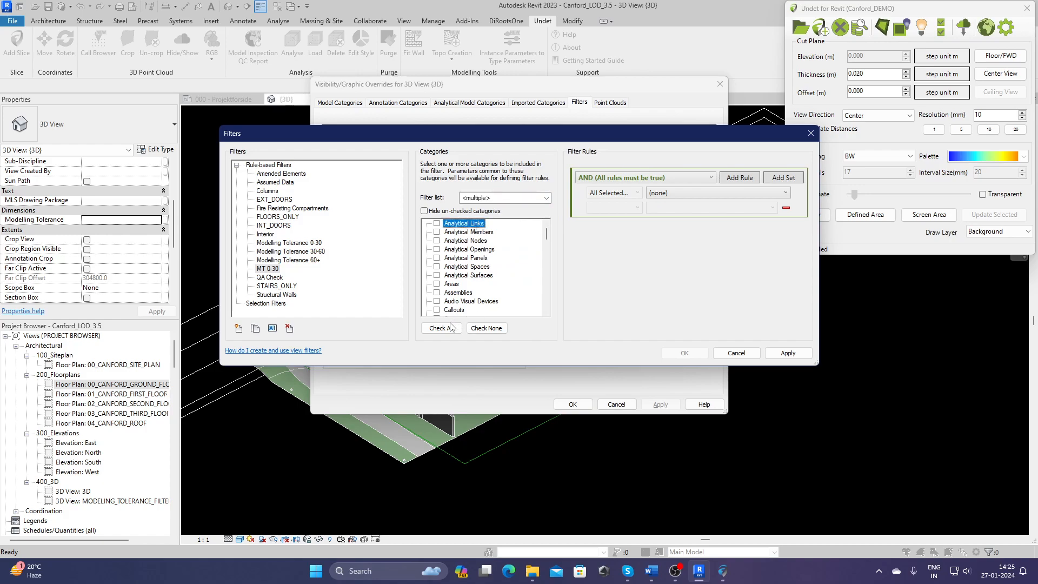
left_click(442, 327)
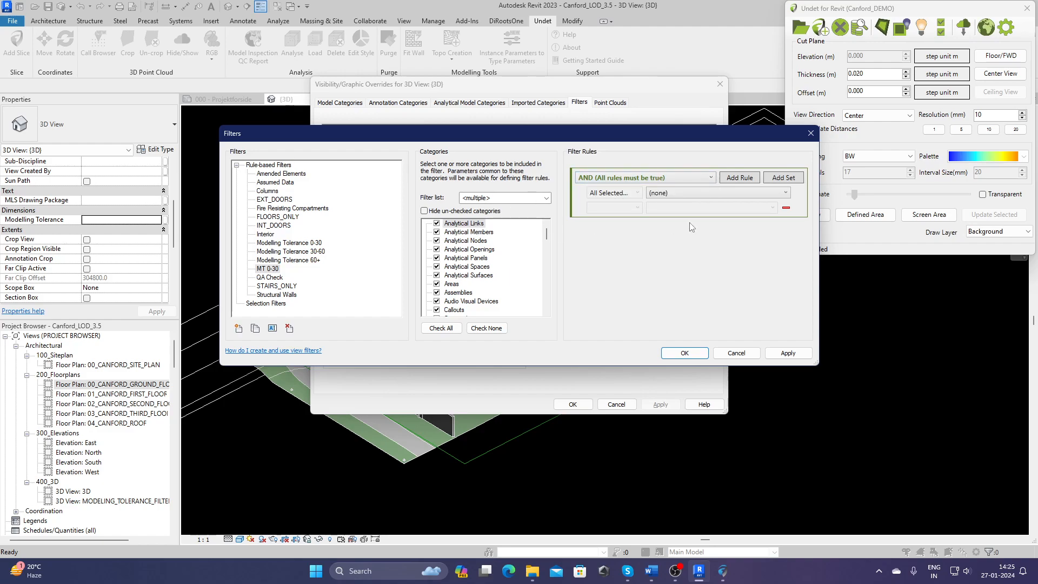
left_click(464, 223)
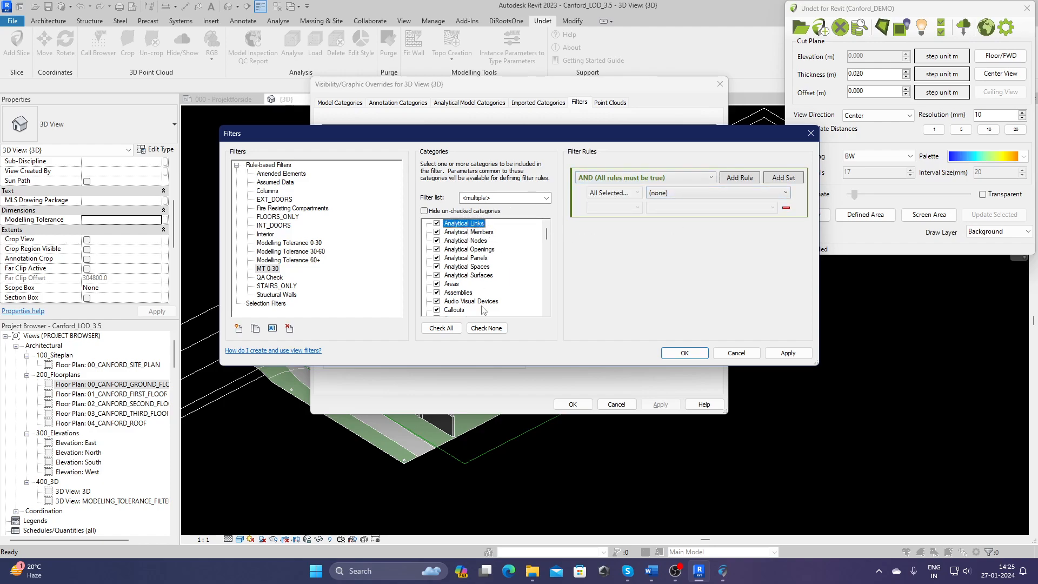
left_click(486, 327)
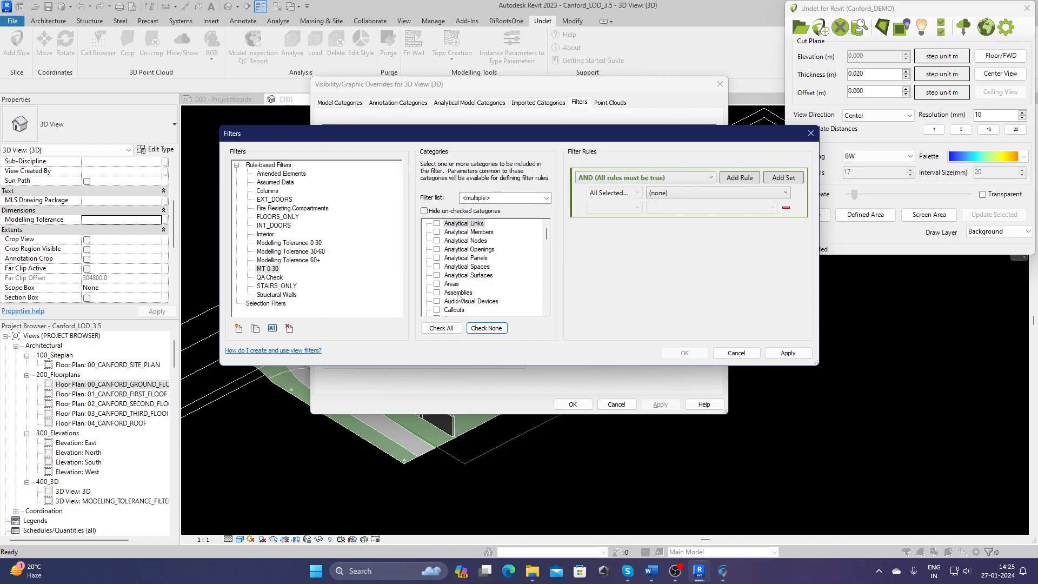
scroll("down", 3)
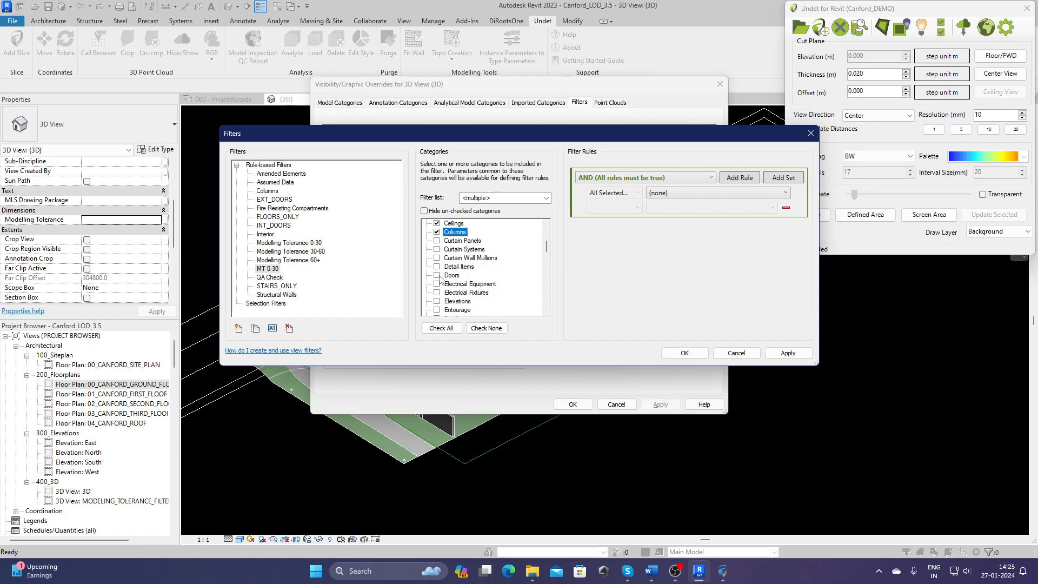
scroll("down", 3)
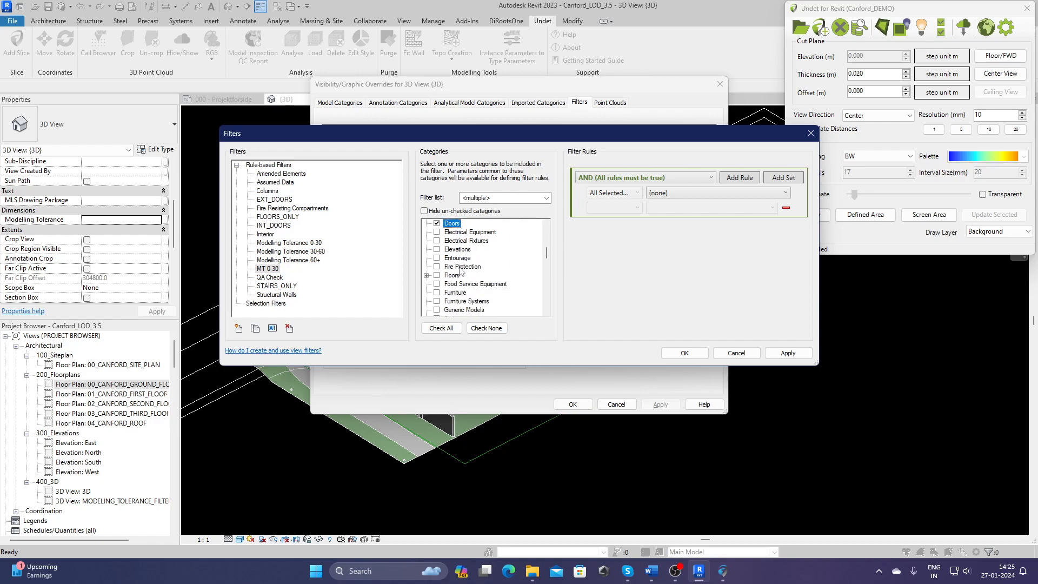
scroll("down", 3)
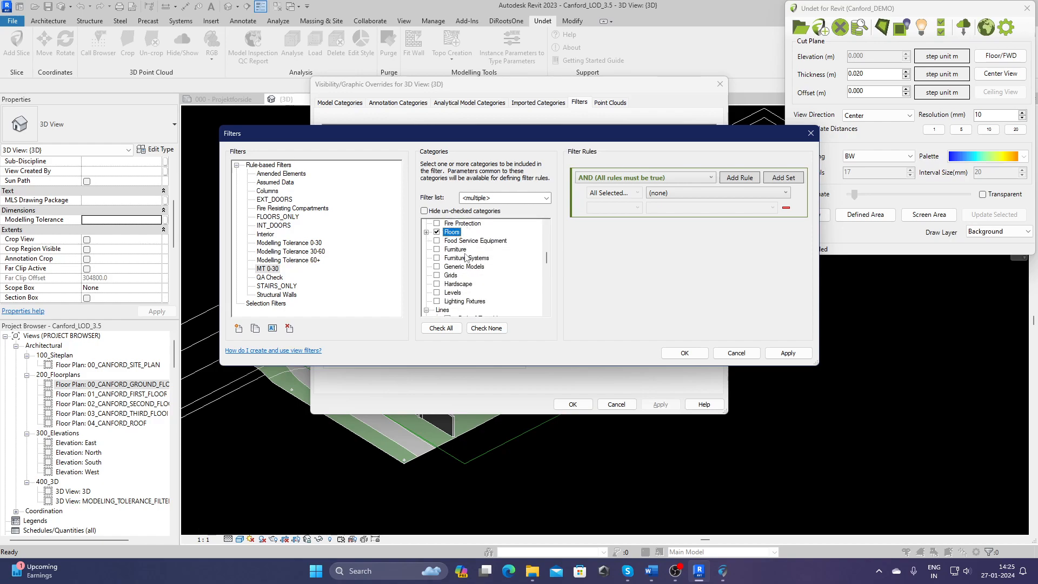
scroll("down", 3)
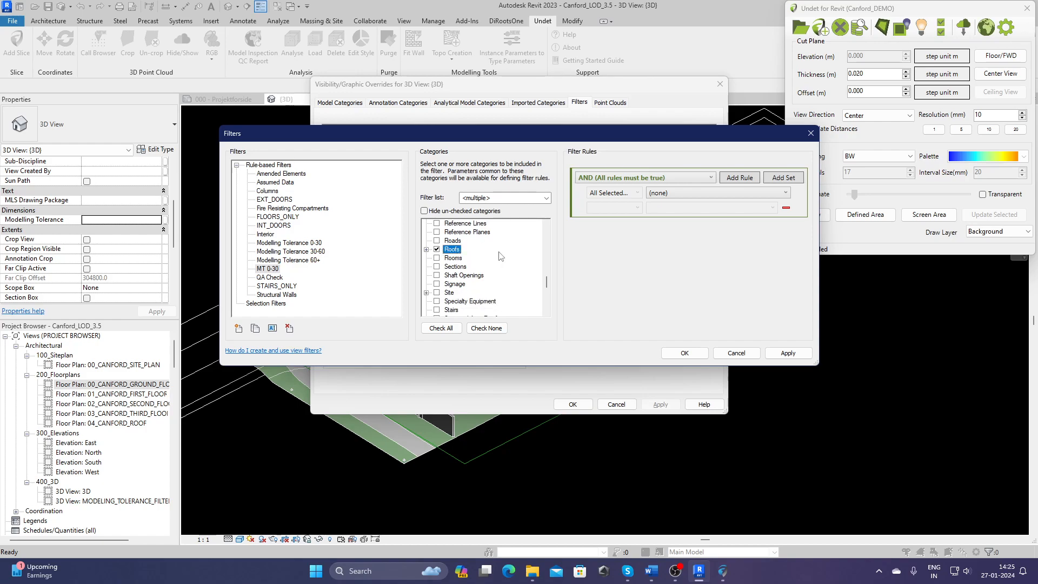
scroll("down", 3)
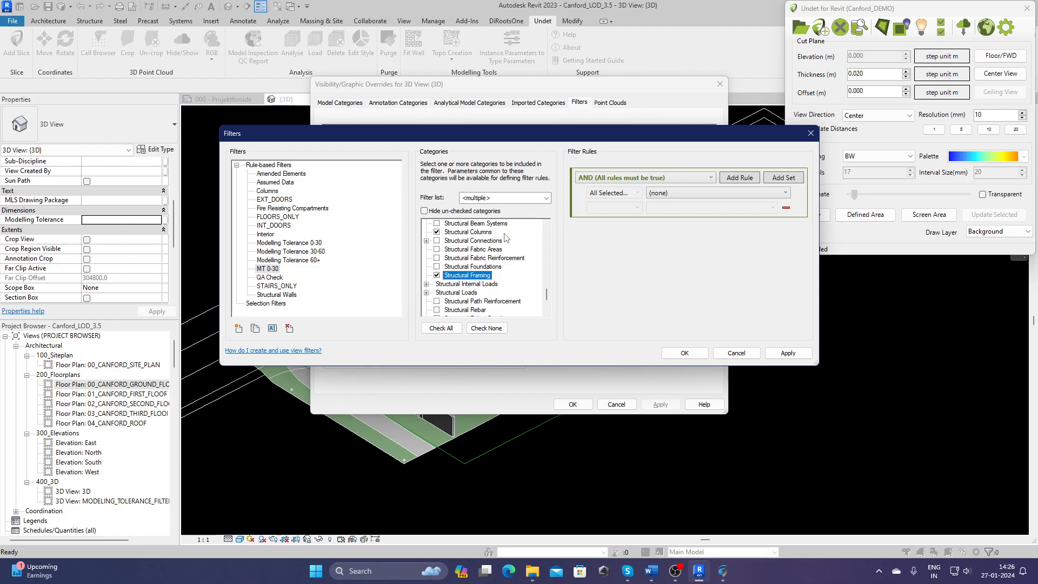
scroll("down", 3)
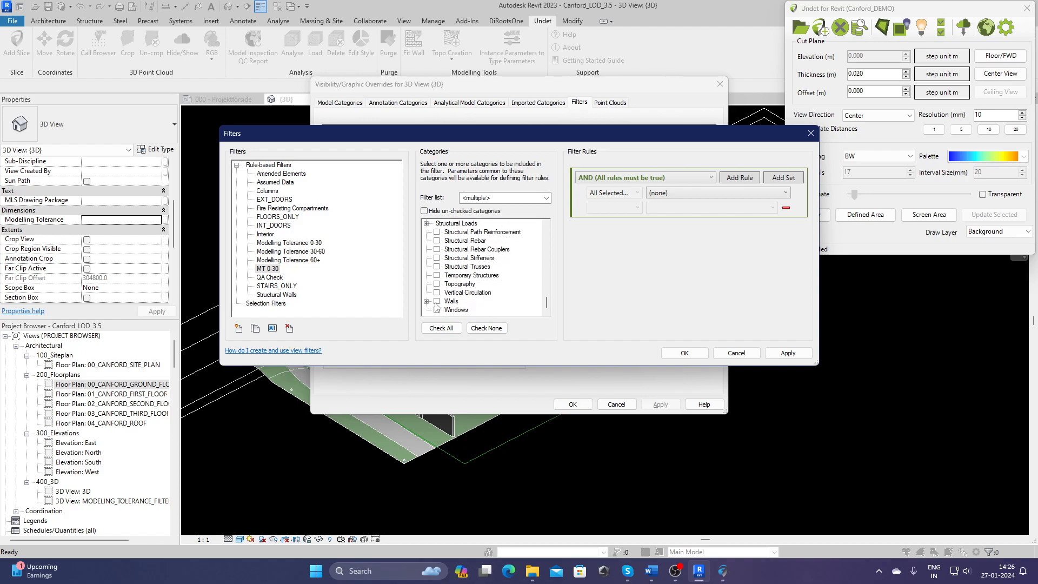
left_click(471, 275)
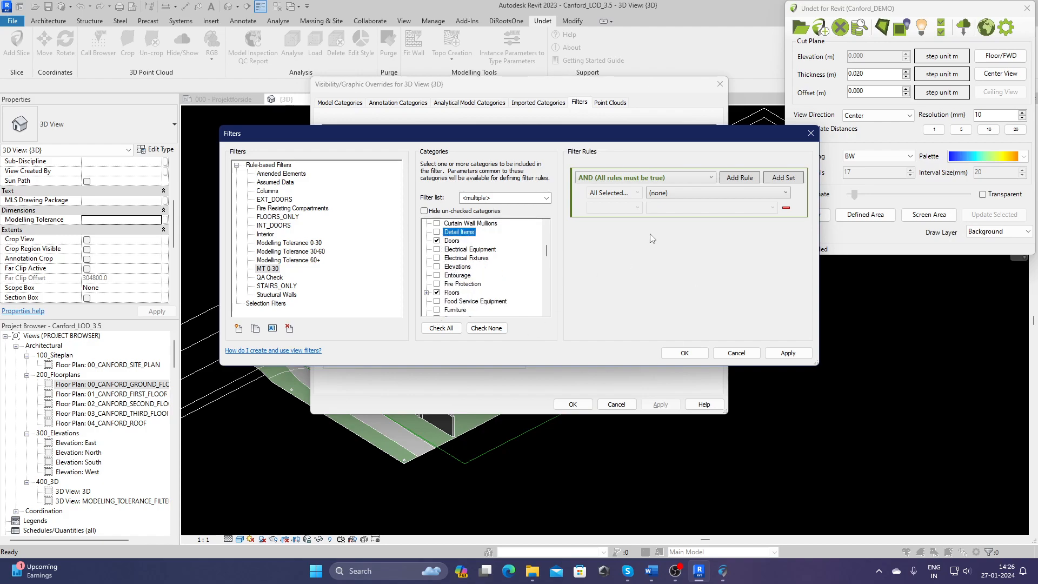
Add the rule Modelling Tolerance is less than 30 to MT 0-30
left_click(715, 192)
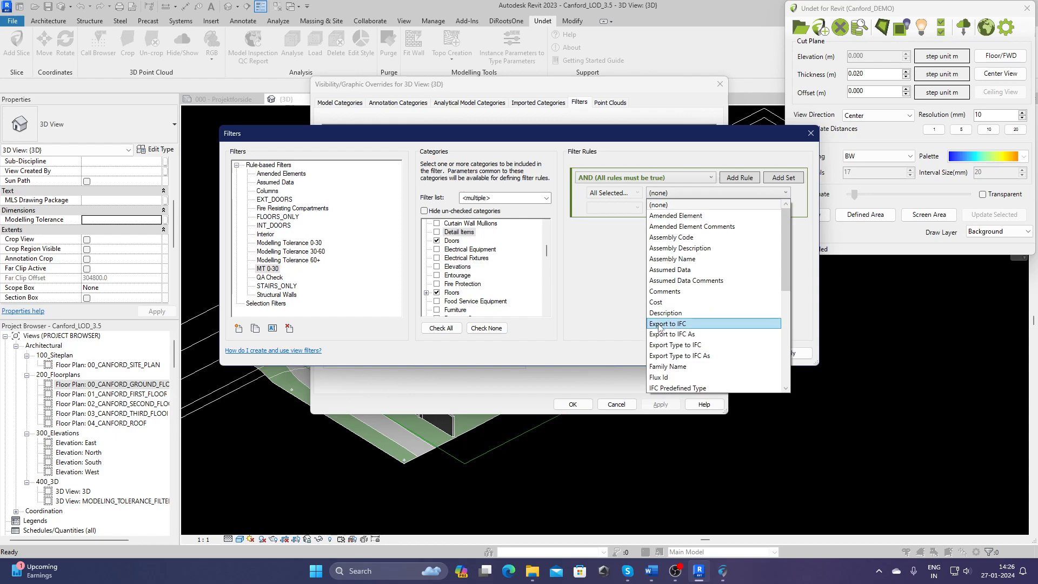
scroll("down", 3)
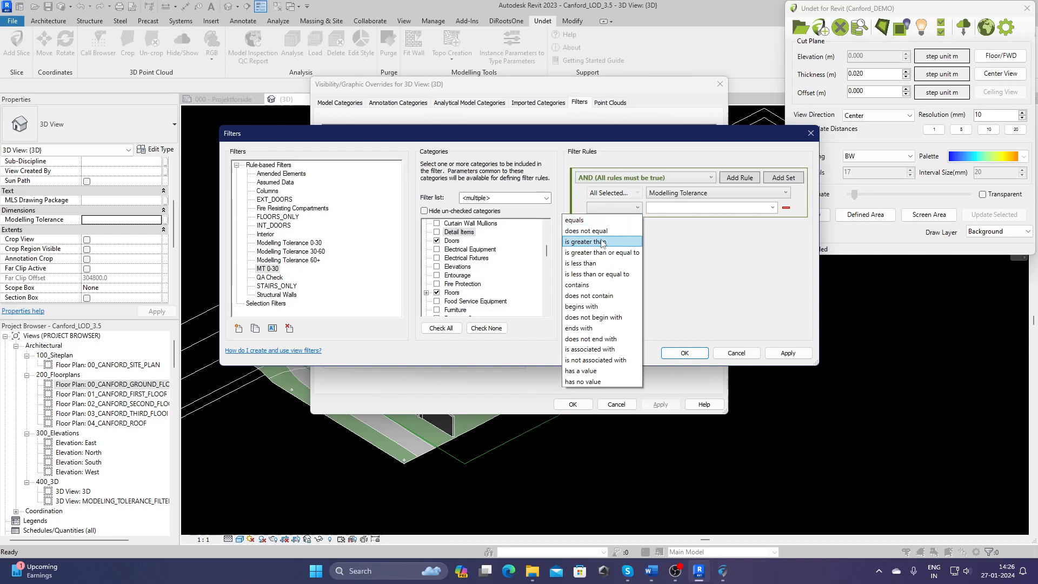
left_click(581, 263)
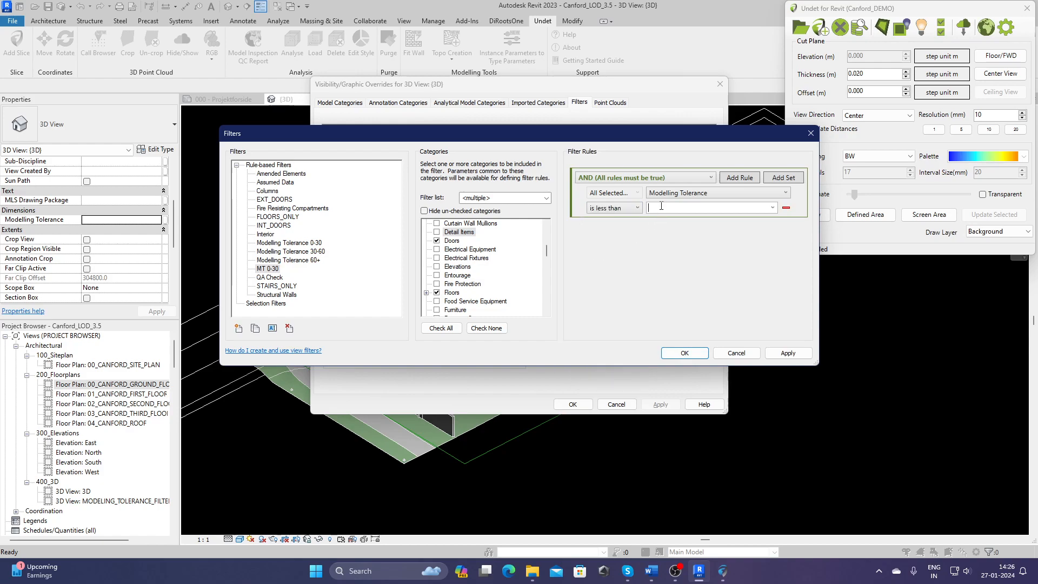
type("30")
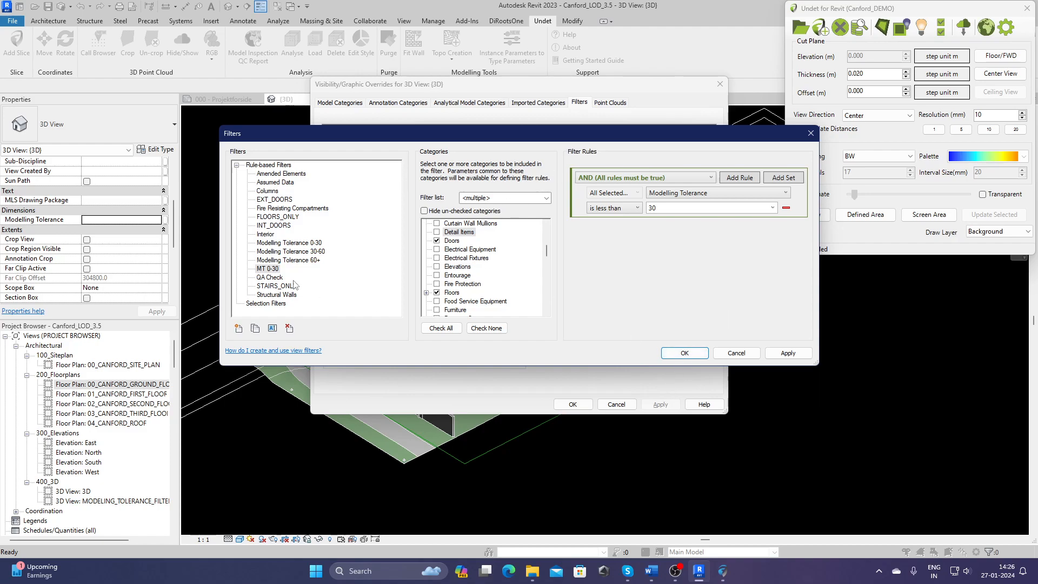
mouse_move(679, 265)
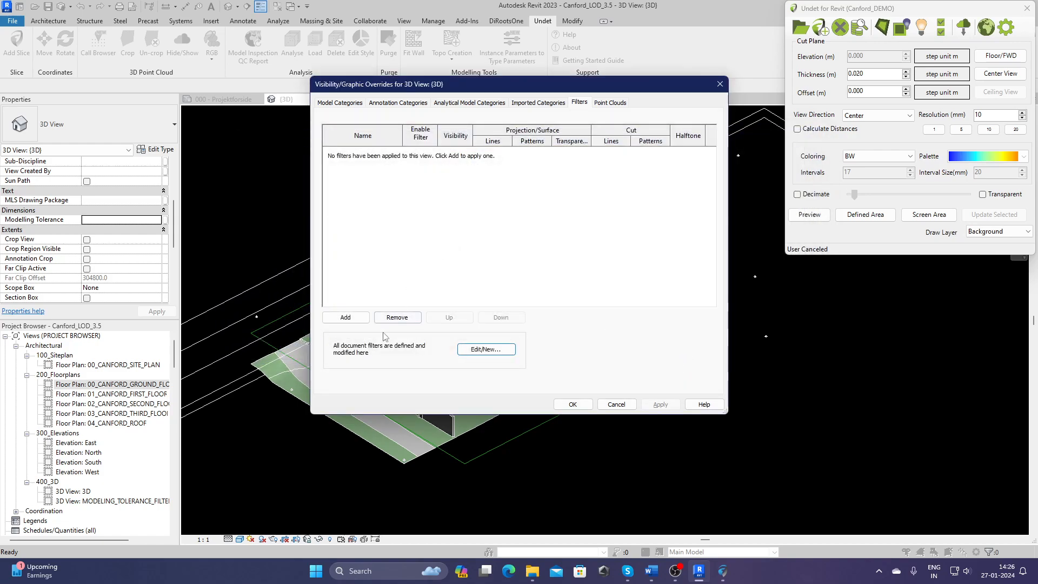
left_click(486, 349)
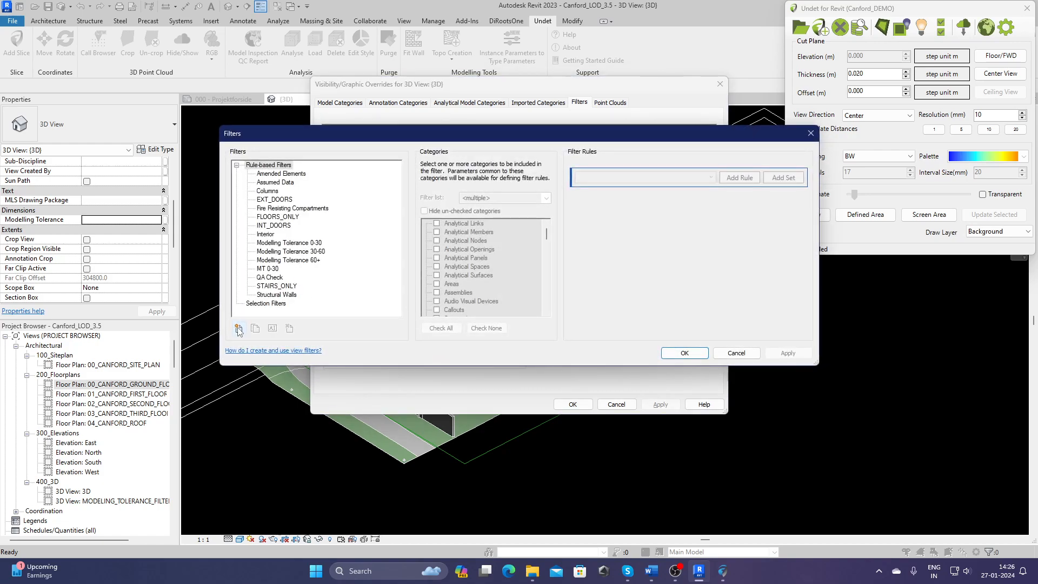
Create the MT 30-60 filter, replacing an empty one with a renamed copy
left_click(238, 328)
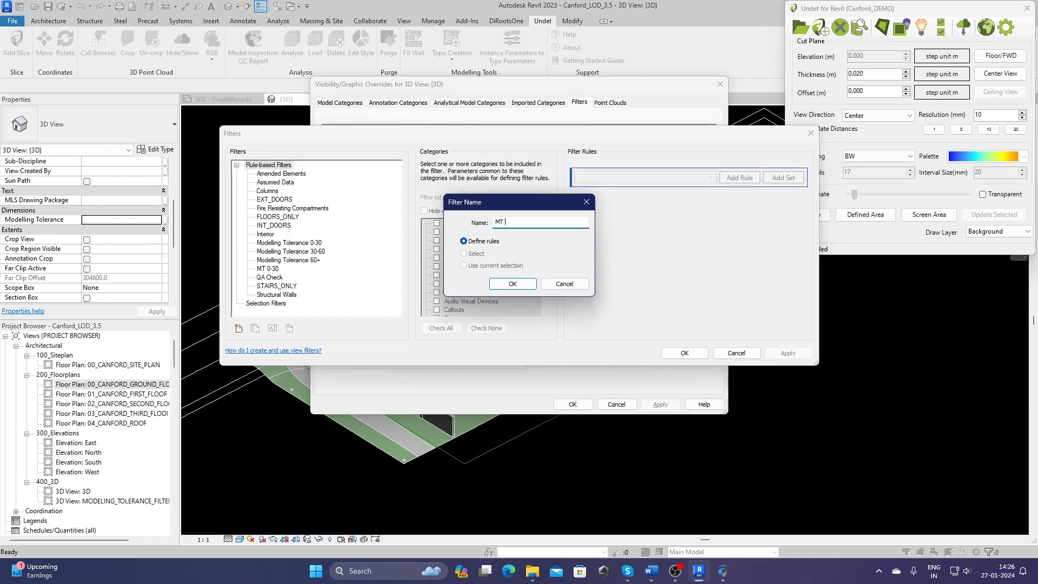
left_click(512, 284)
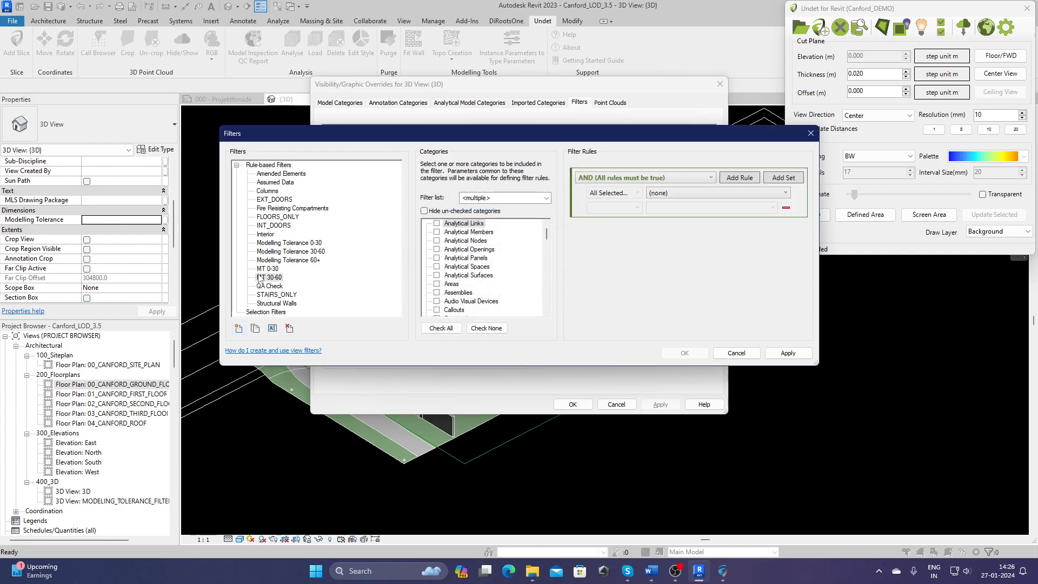
left_click(269, 277)
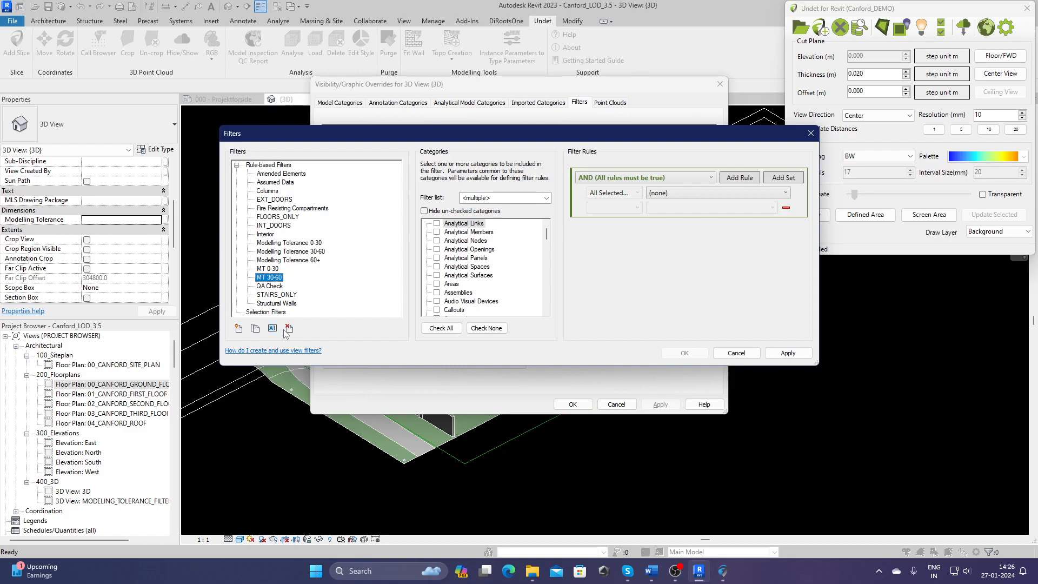
left_click(269, 269)
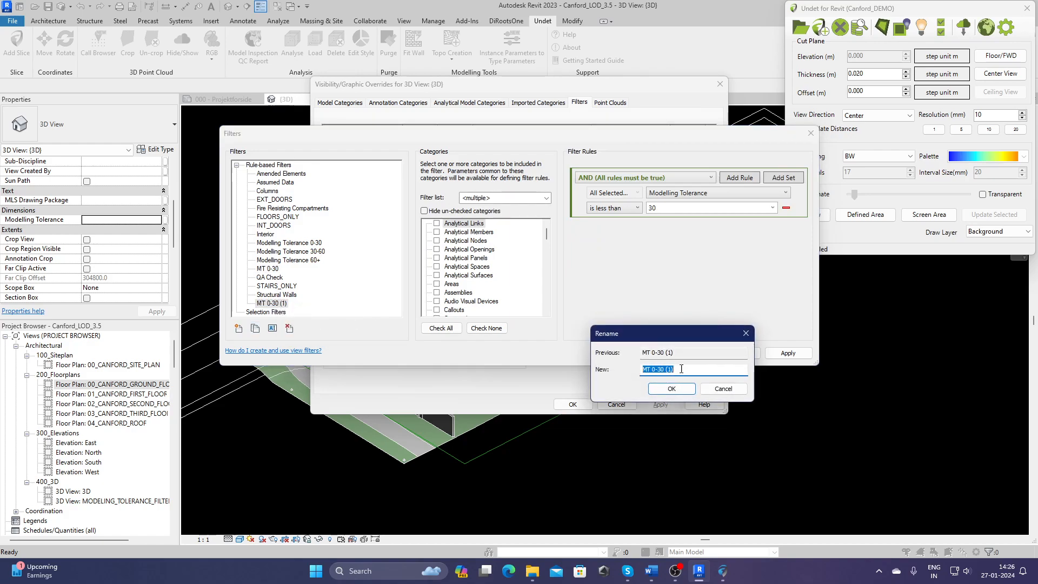
type("MT 30-")
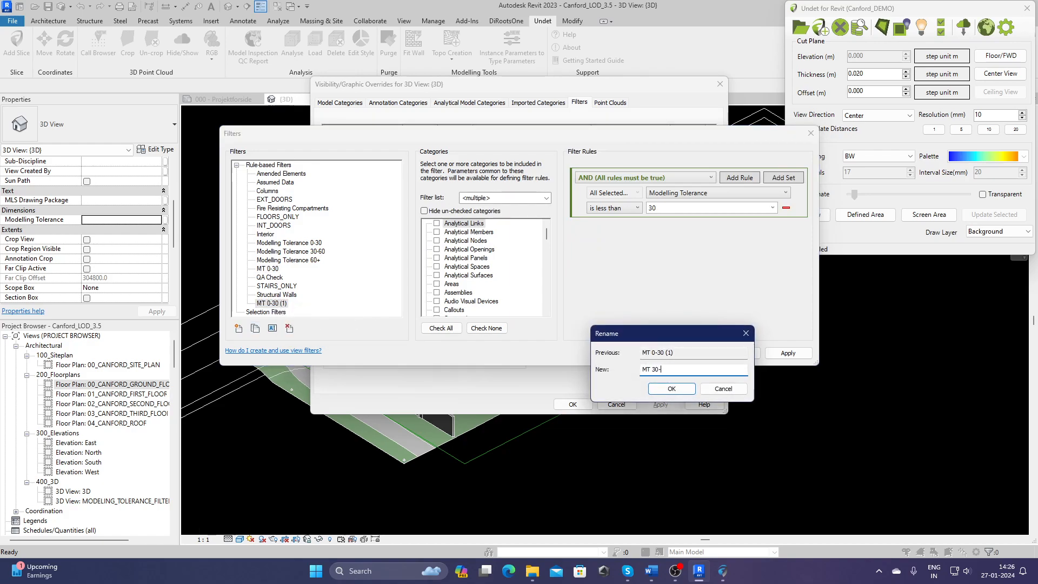
left_click(670, 389)
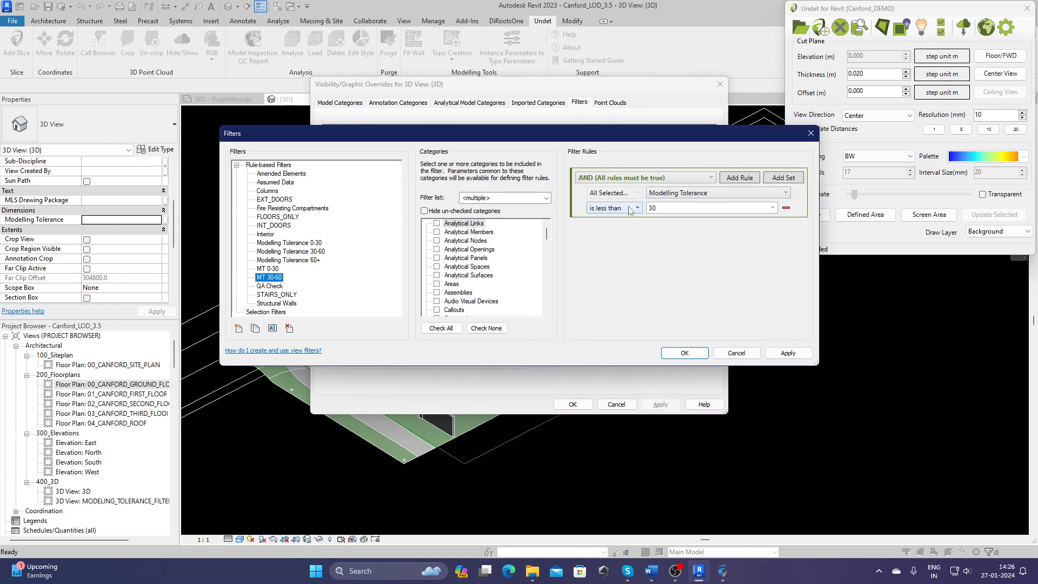
Set MT 30-60 rules to Modelling Tolerance greater than 30 and less than 60
left_click(610, 208)
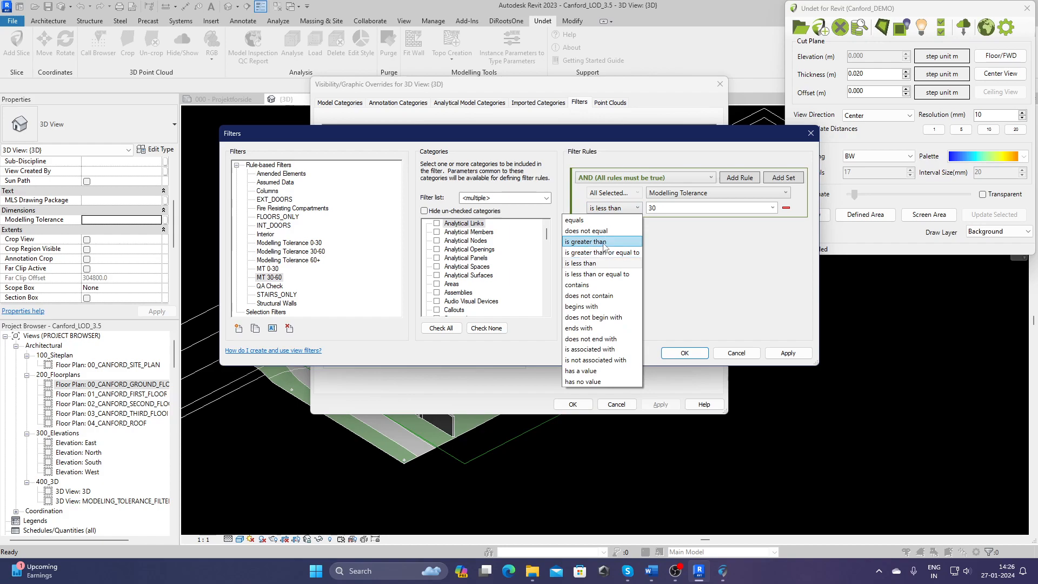
left_click(586, 241)
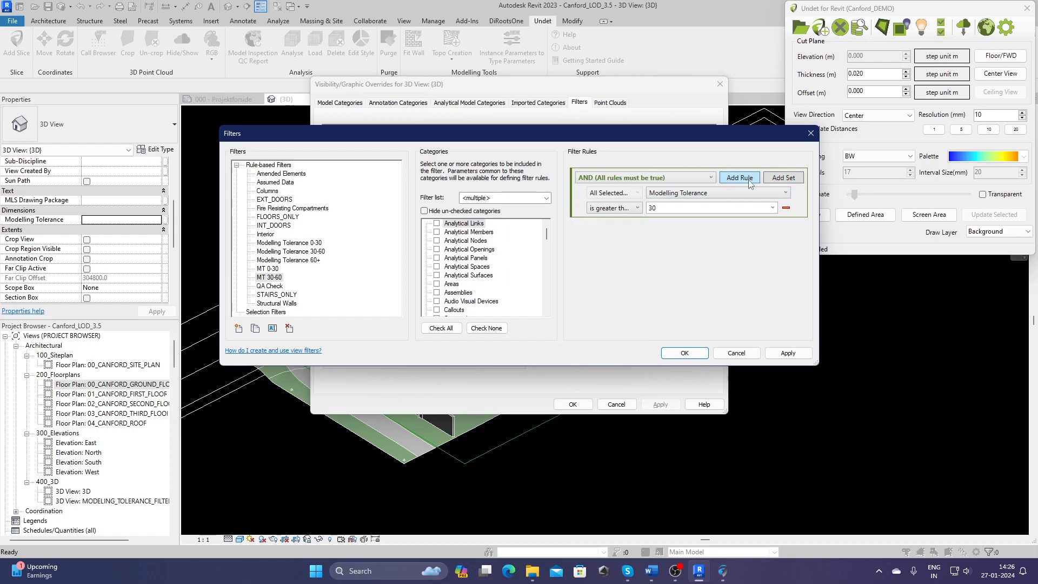
left_click(739, 178)
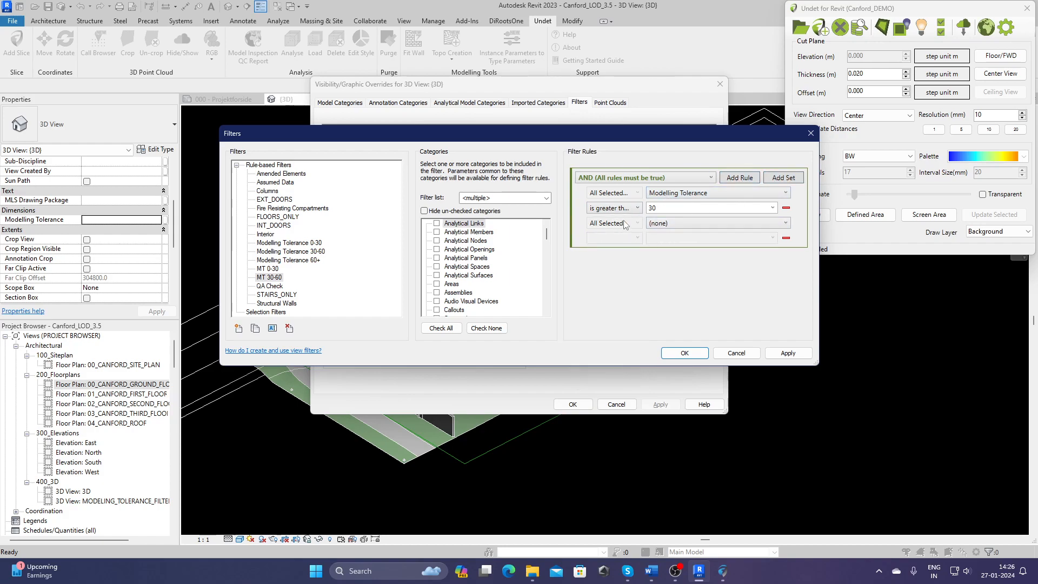
left_click(715, 223)
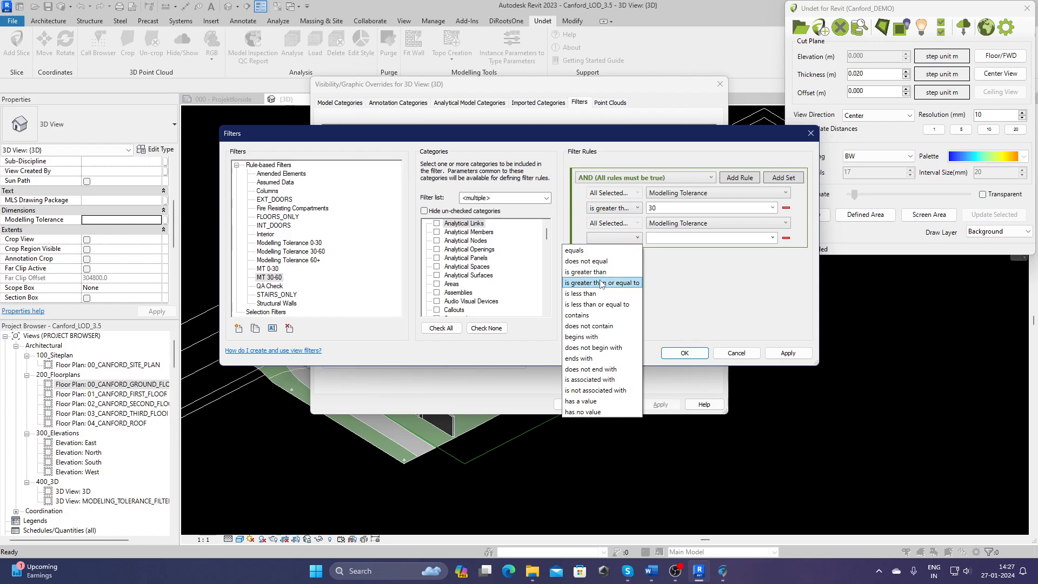
left_click(581, 293)
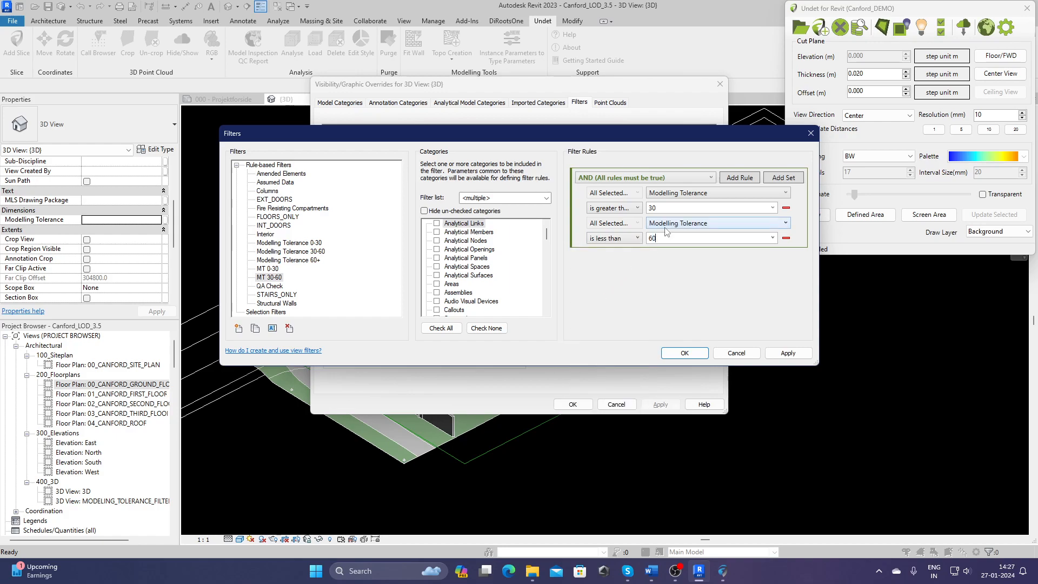
left_click(613, 207)
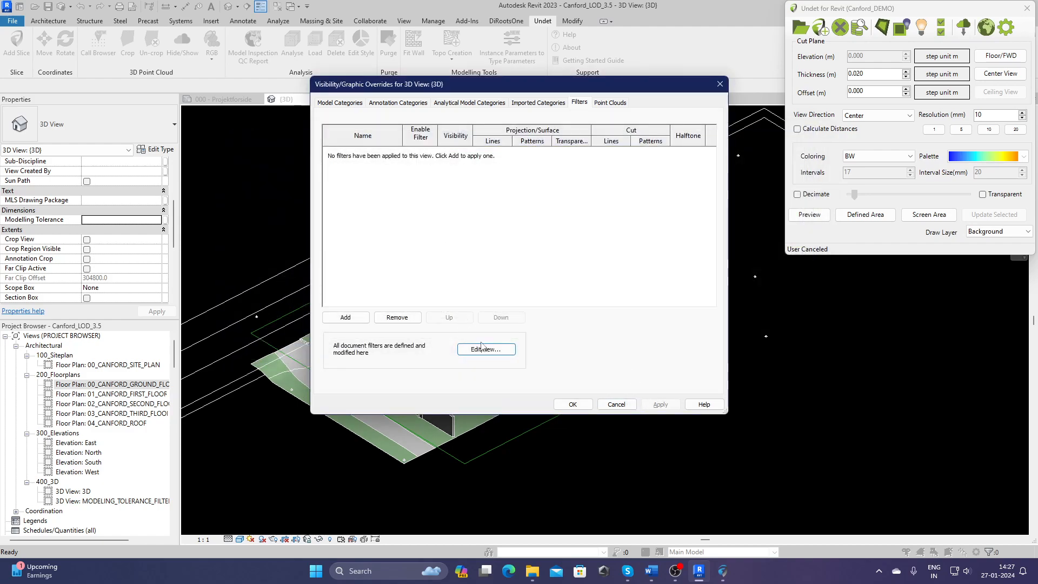
Duplicate MT 0-30 as 'MT +60' with the rule Modelling Tolerance greater than 60
left_click(486, 348)
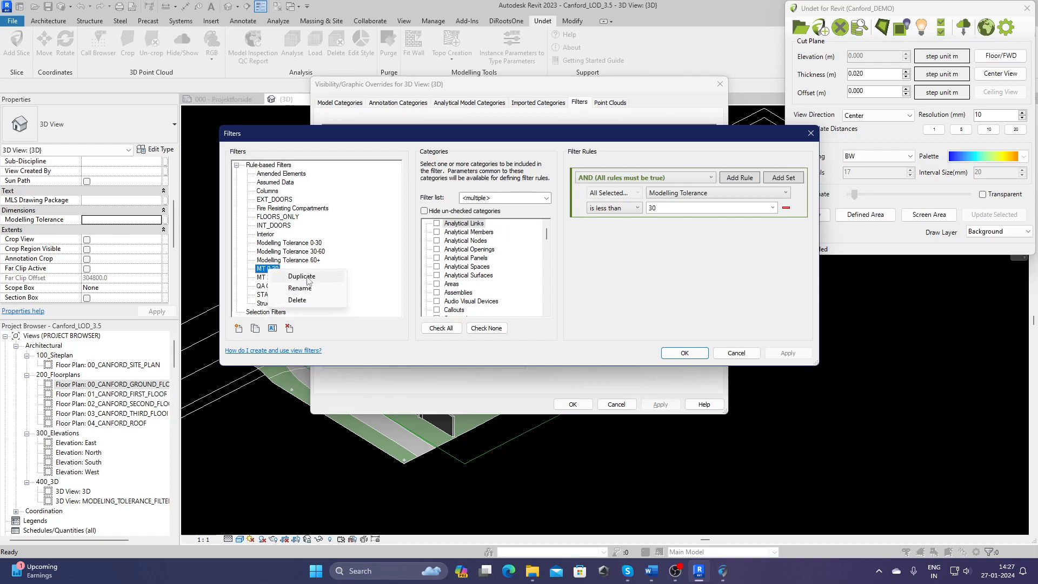
left_click(299, 287)
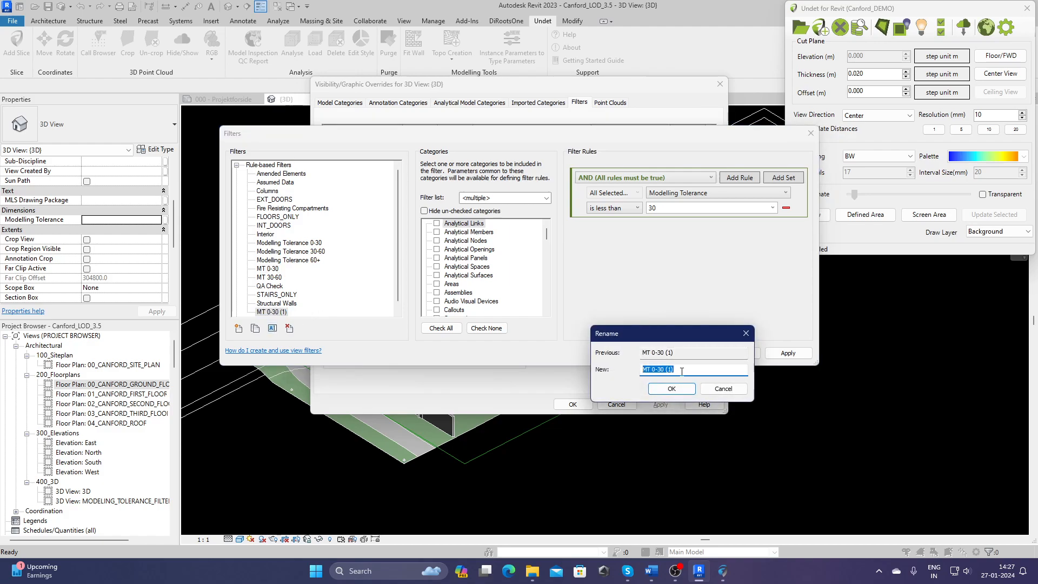
type("MT")
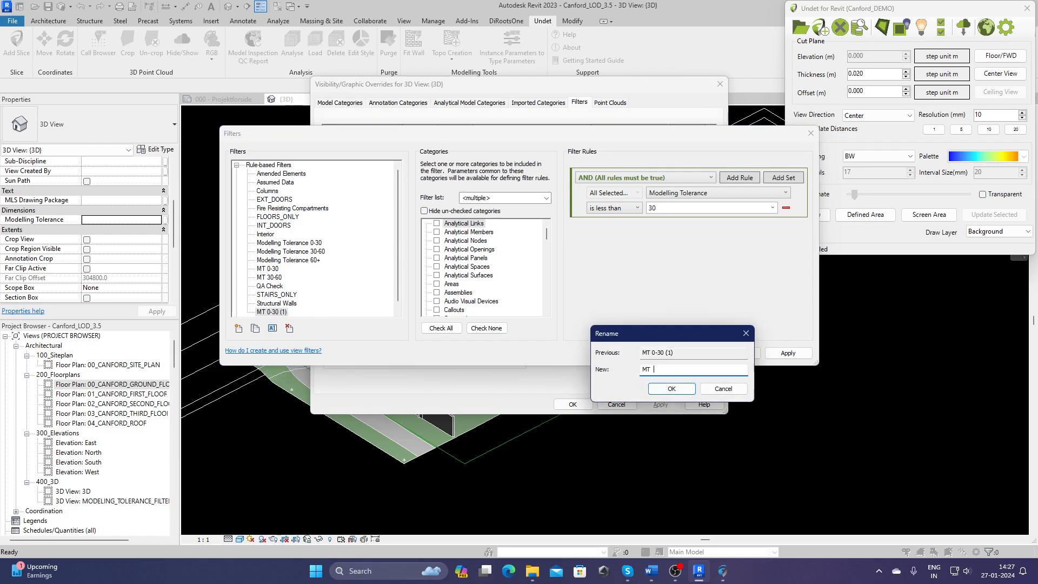
type("+60")
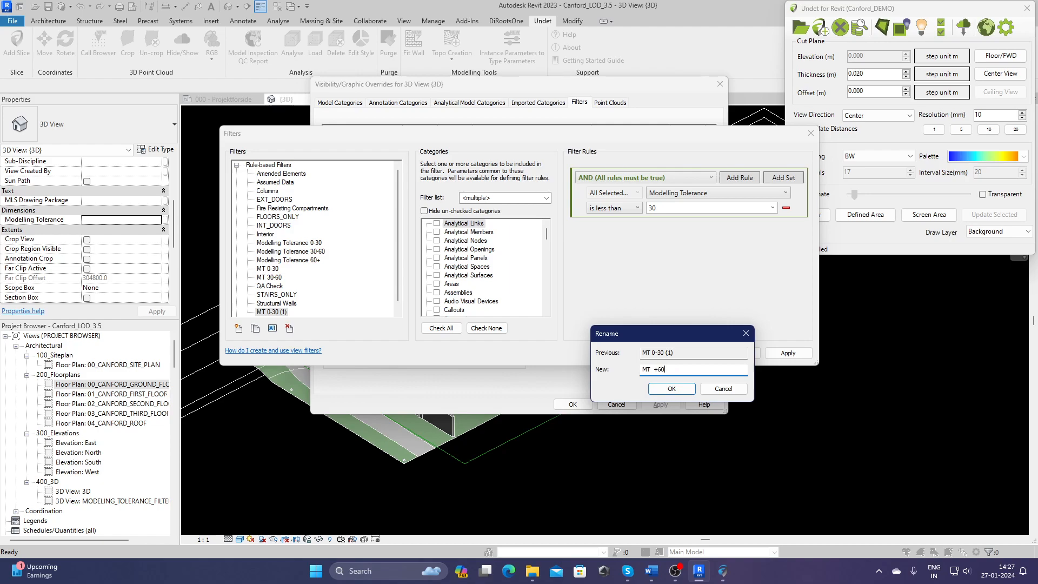
left_click(670, 389)
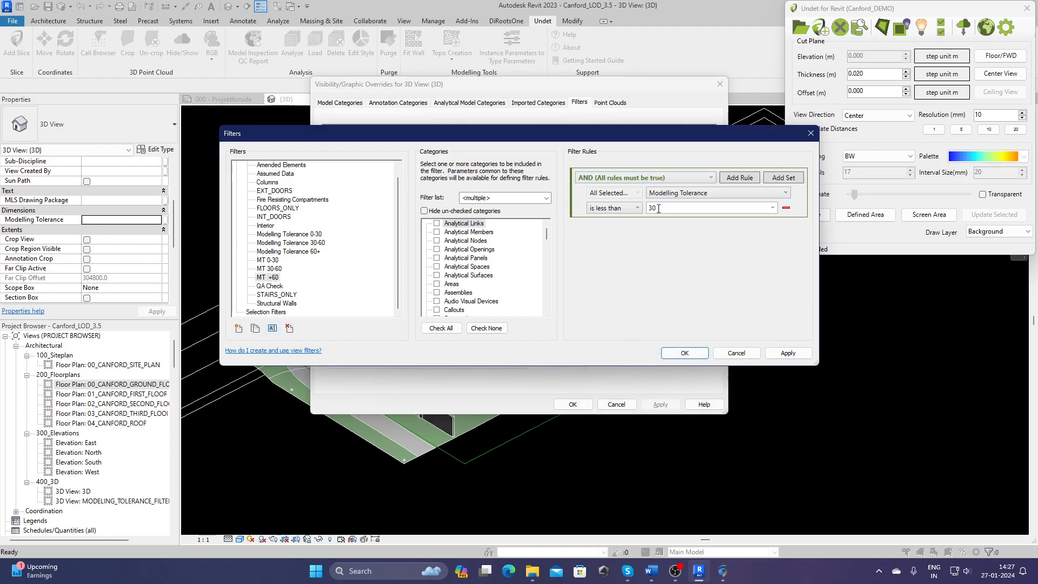
left_click(638, 207)
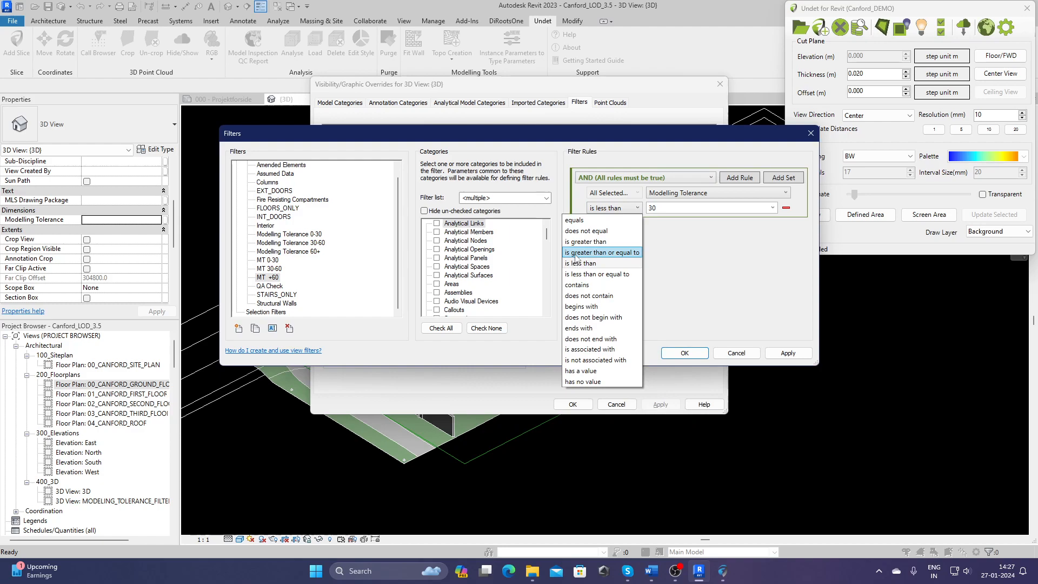
left_click(586, 241)
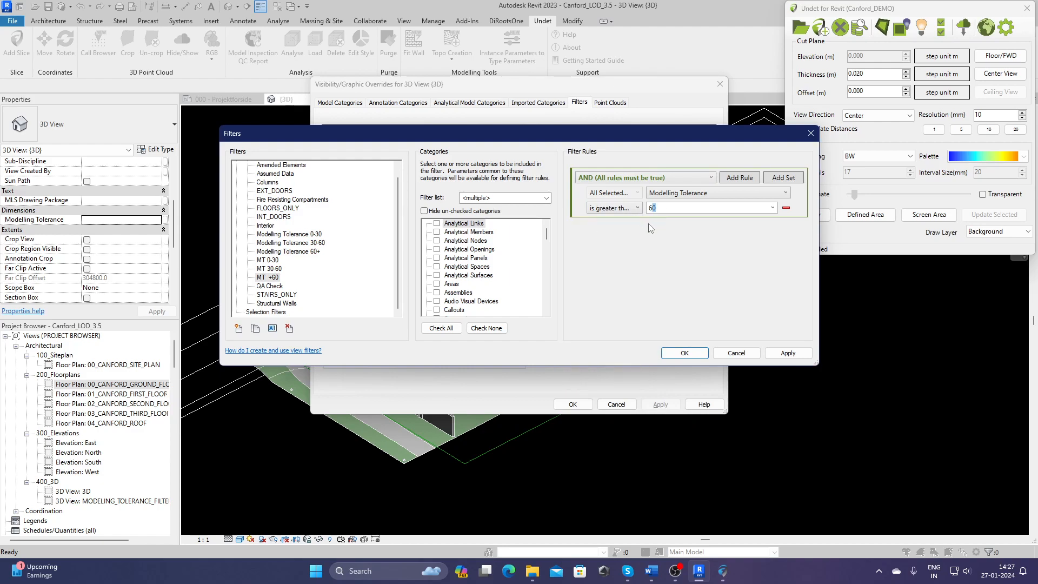
left_click(736, 354)
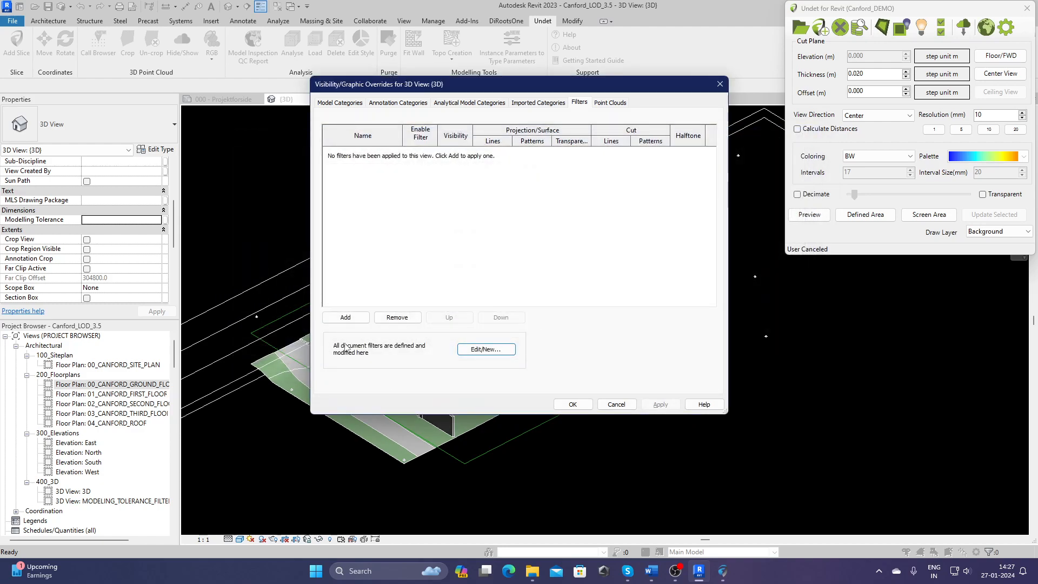
Add MT 0-30, MT 30-60 and MT +60 to the view and override MT 0-30 green
left_click(345, 317)
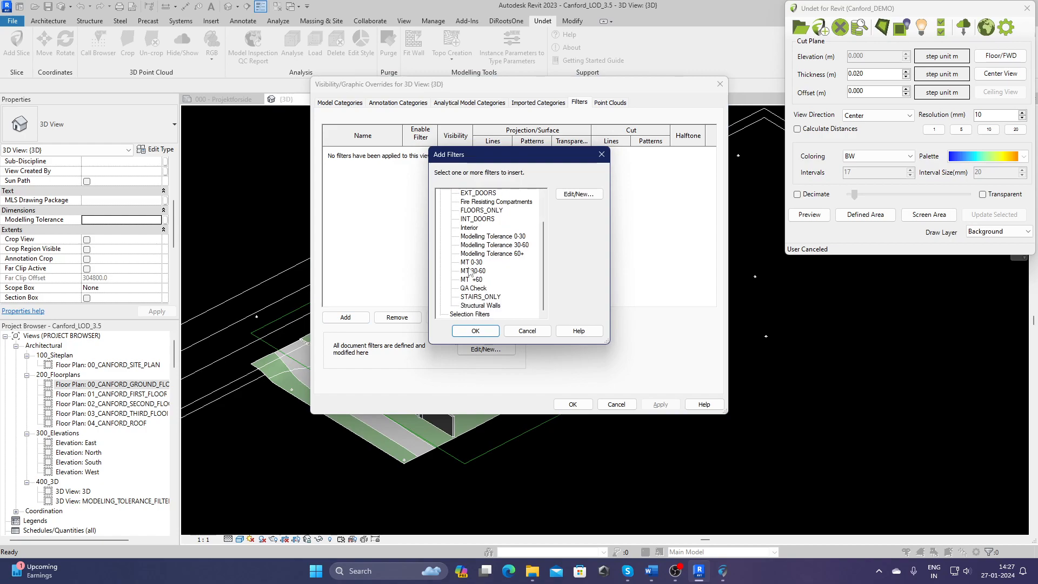
left_click(475, 331)
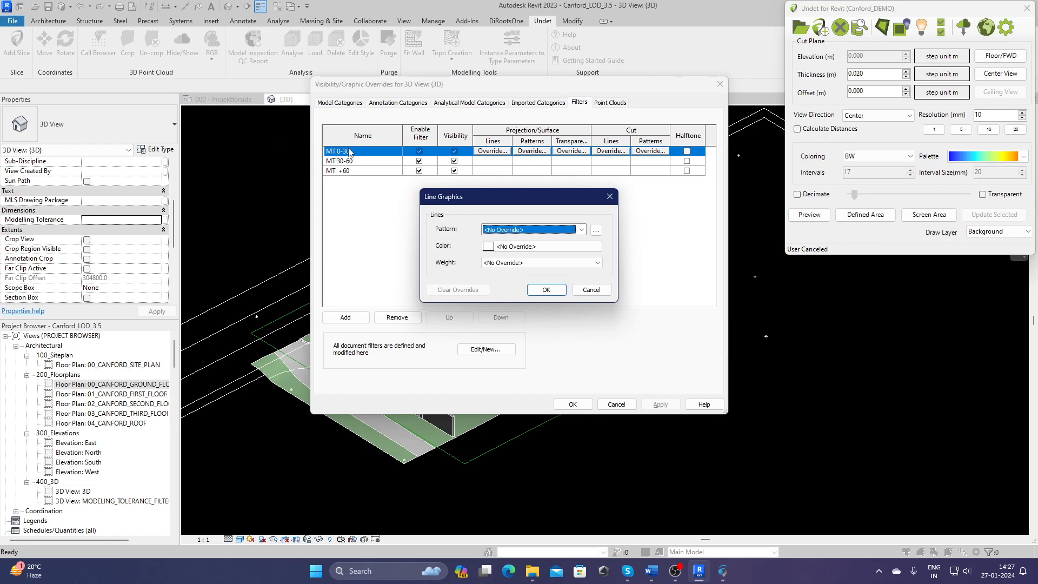
left_click(581, 230)
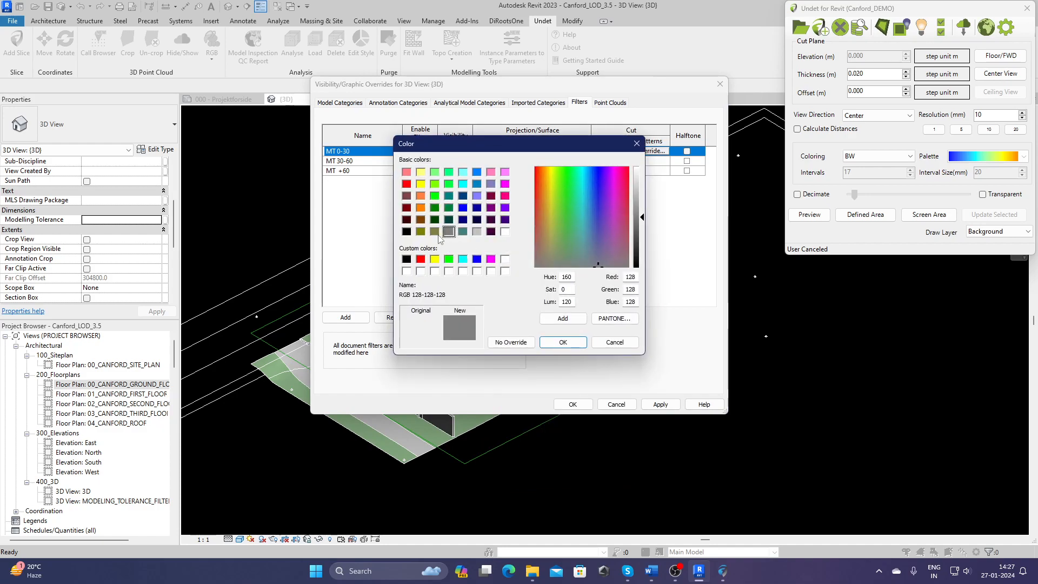
left_click(449, 183)
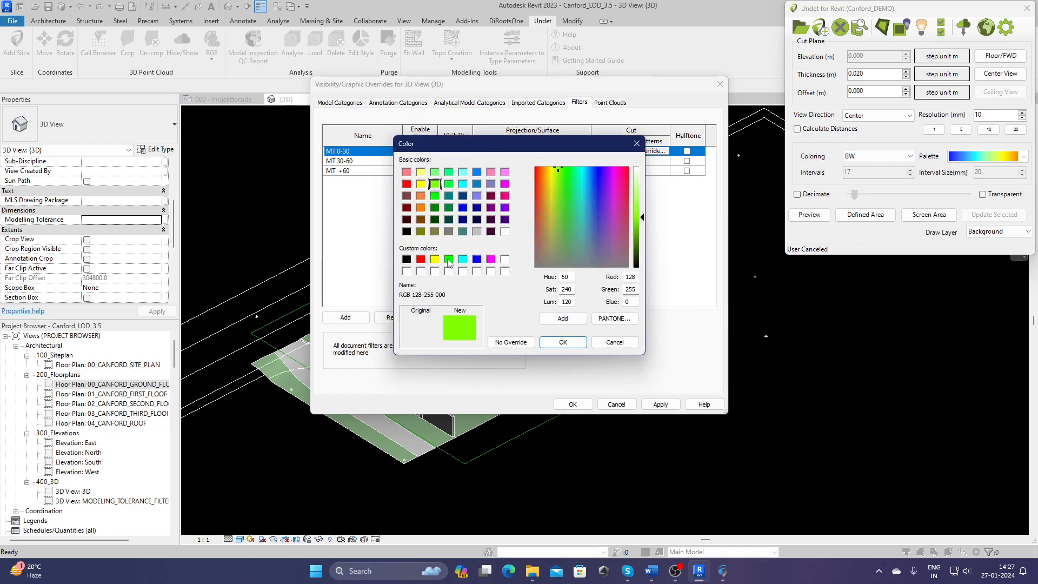
left_click(561, 343)
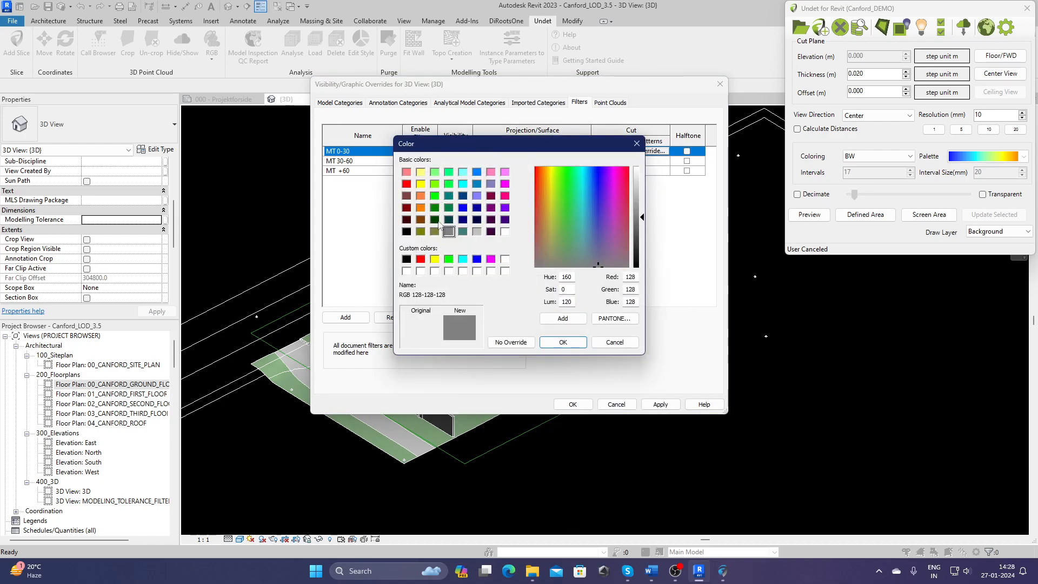
left_click(562, 342)
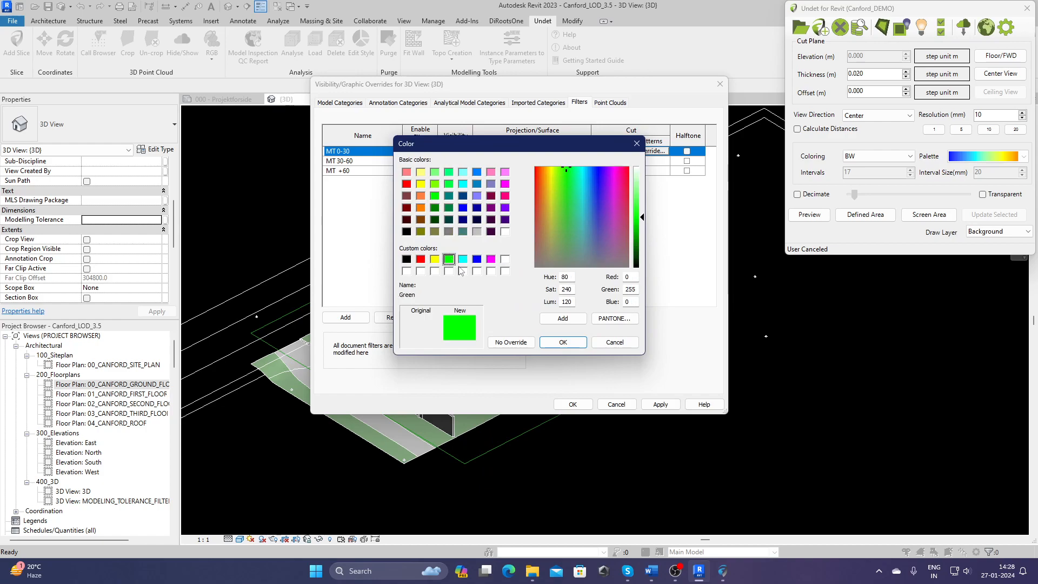
left_click(563, 343)
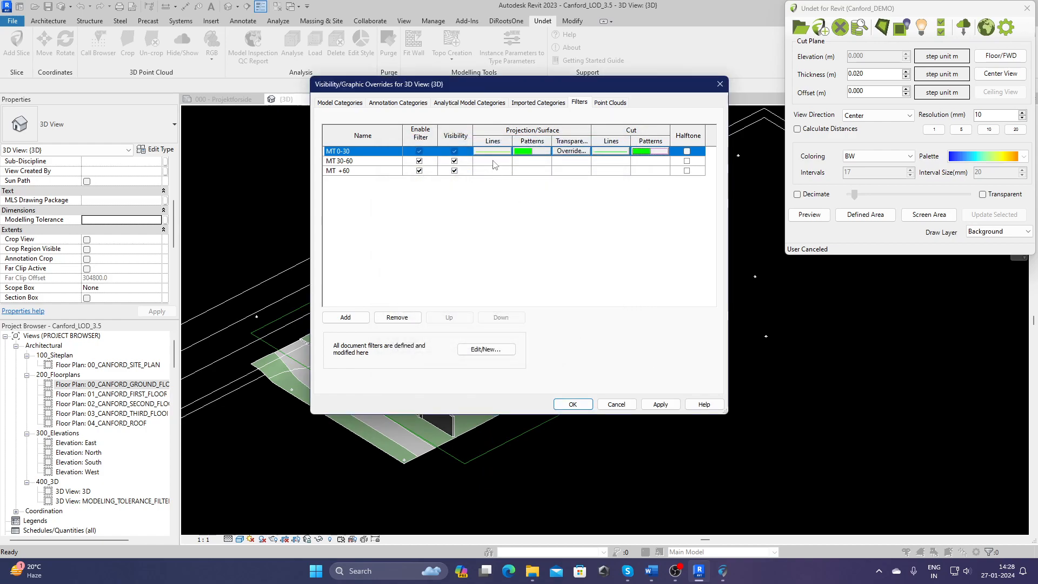
Give MT 30-60 a yellow solid-fill pattern override
left_click(362, 160)
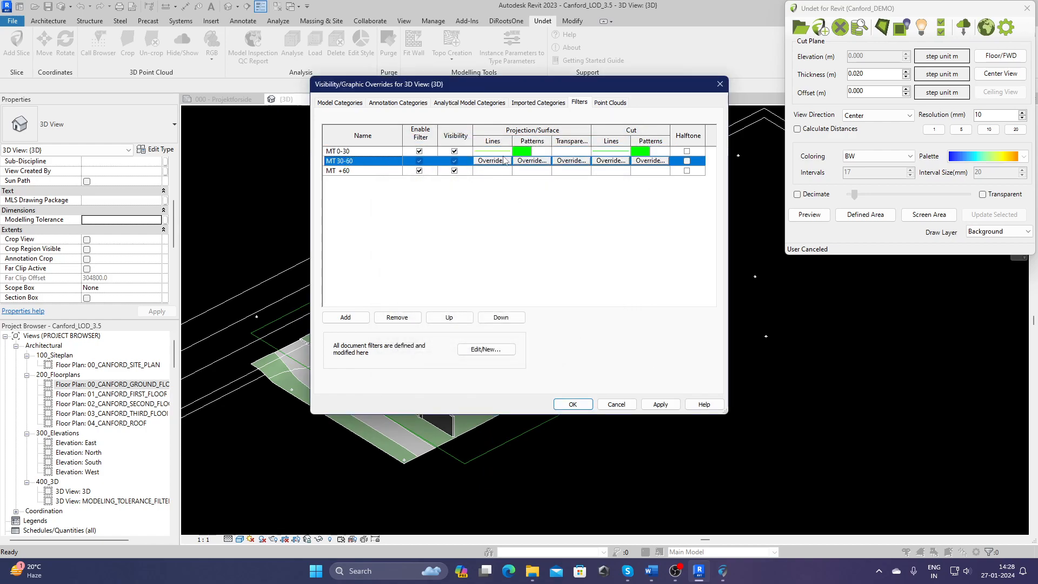
left_click(491, 160)
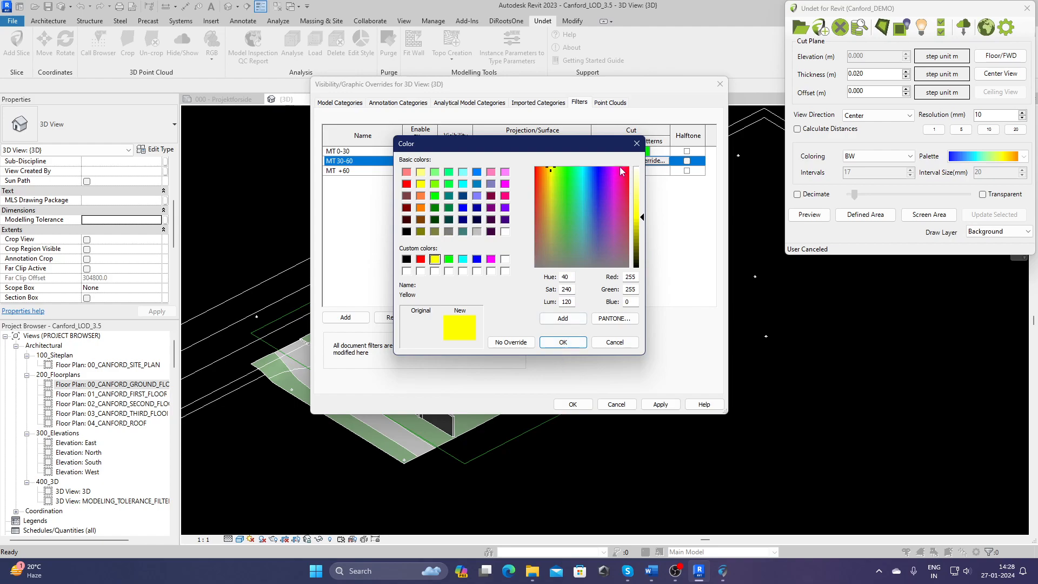
left_click(561, 343)
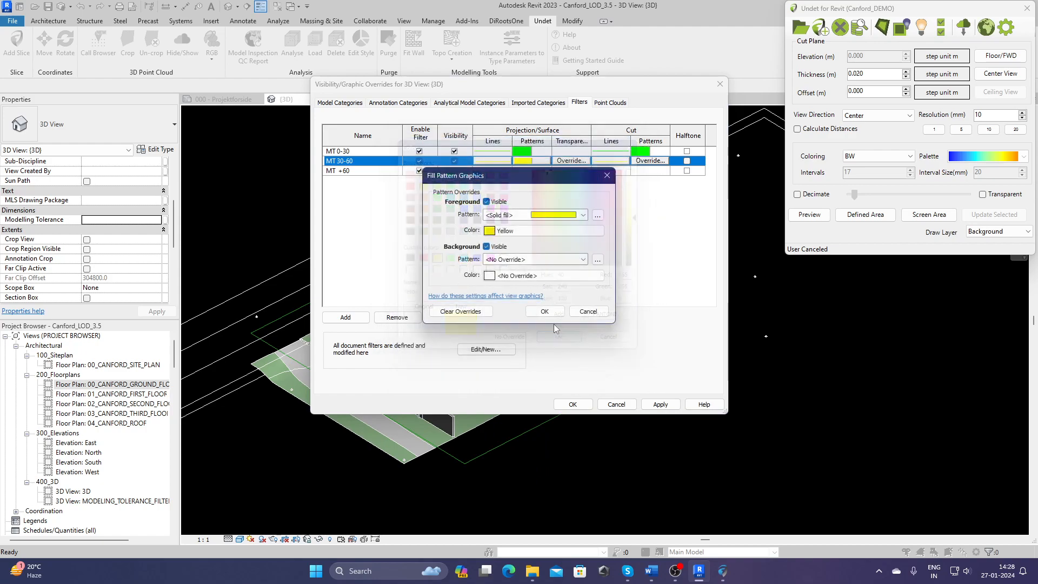
left_click(544, 312)
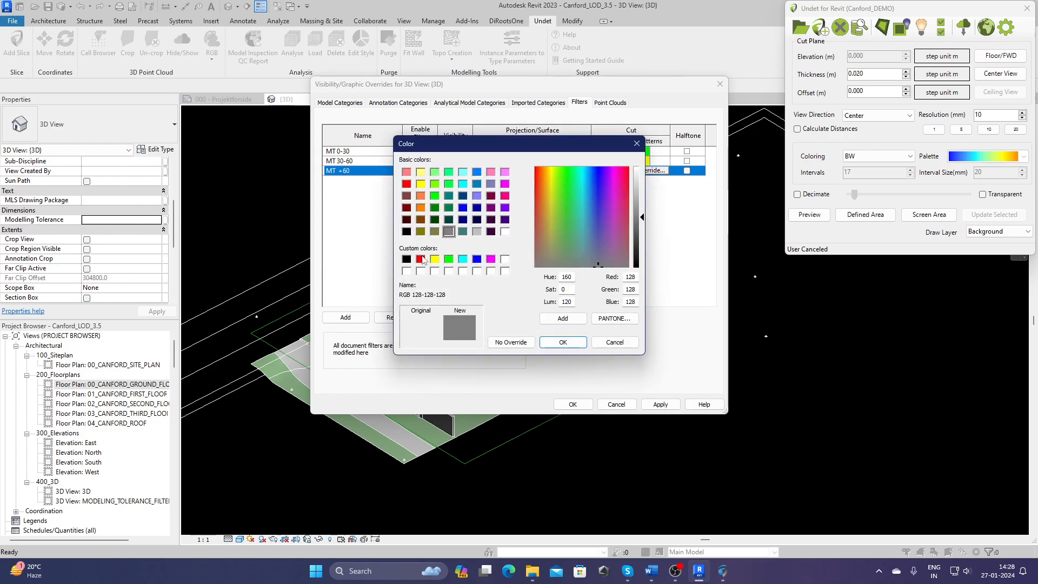
Set MT +60 surface and cut pattern overrides to red
left_click(561, 342)
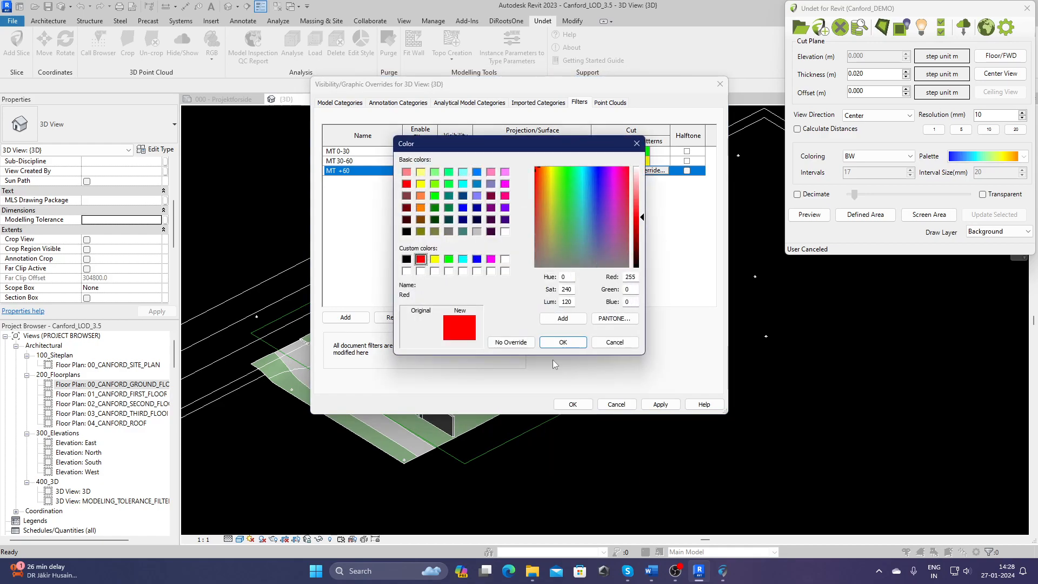
left_click(562, 342)
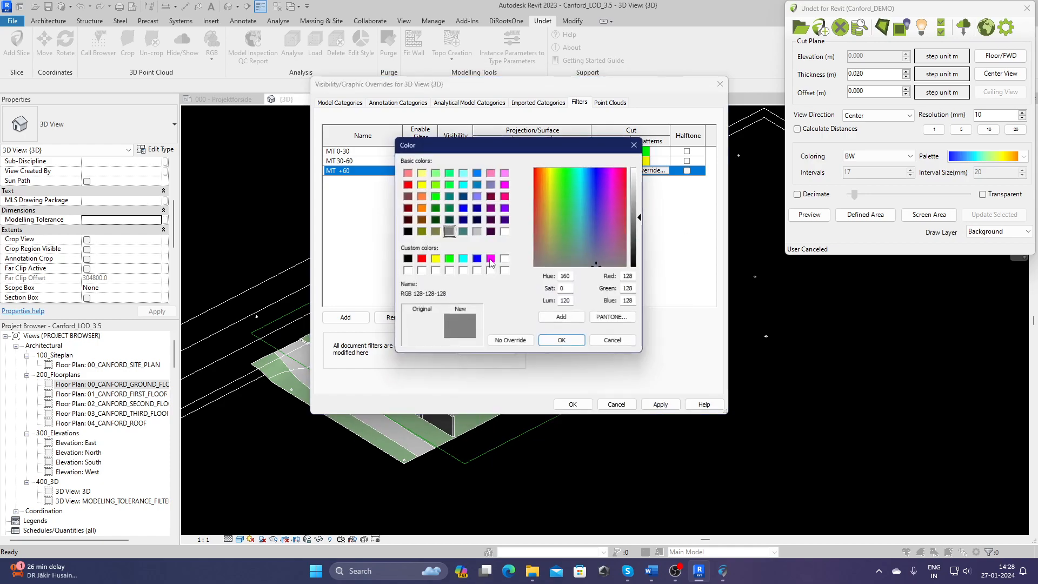
left_click(560, 339)
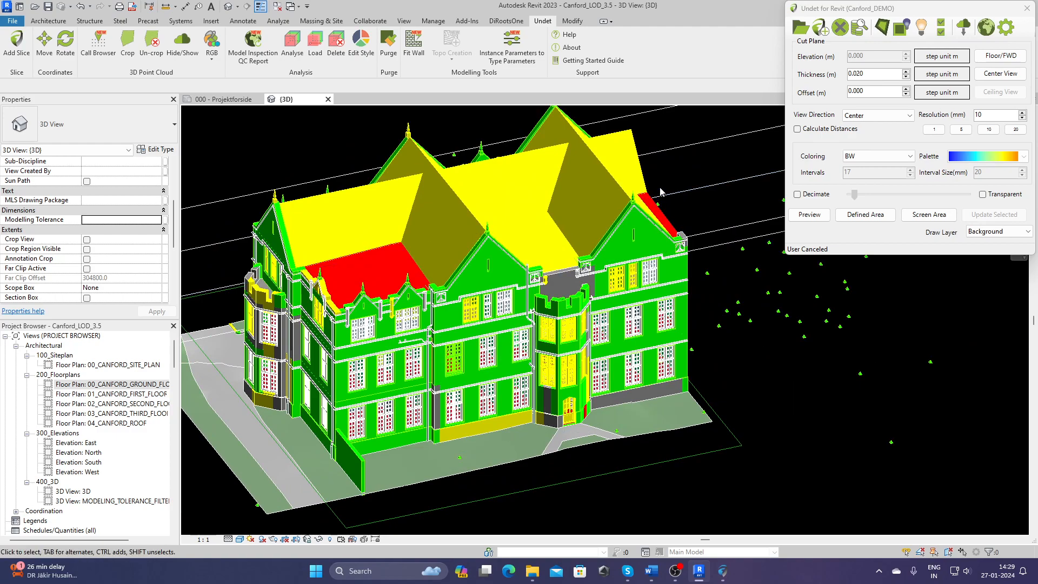
mouse_move(695, 328)
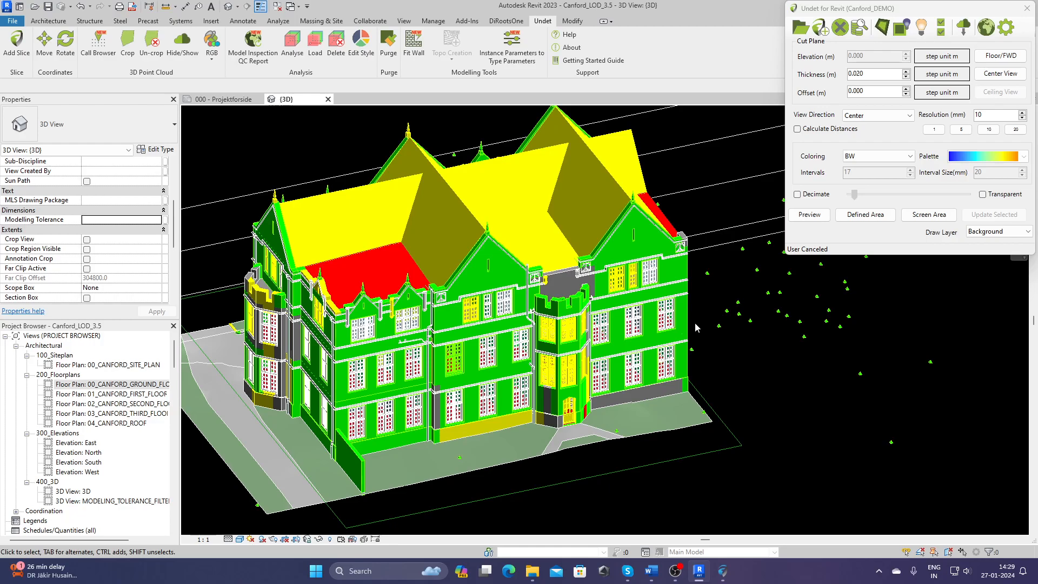